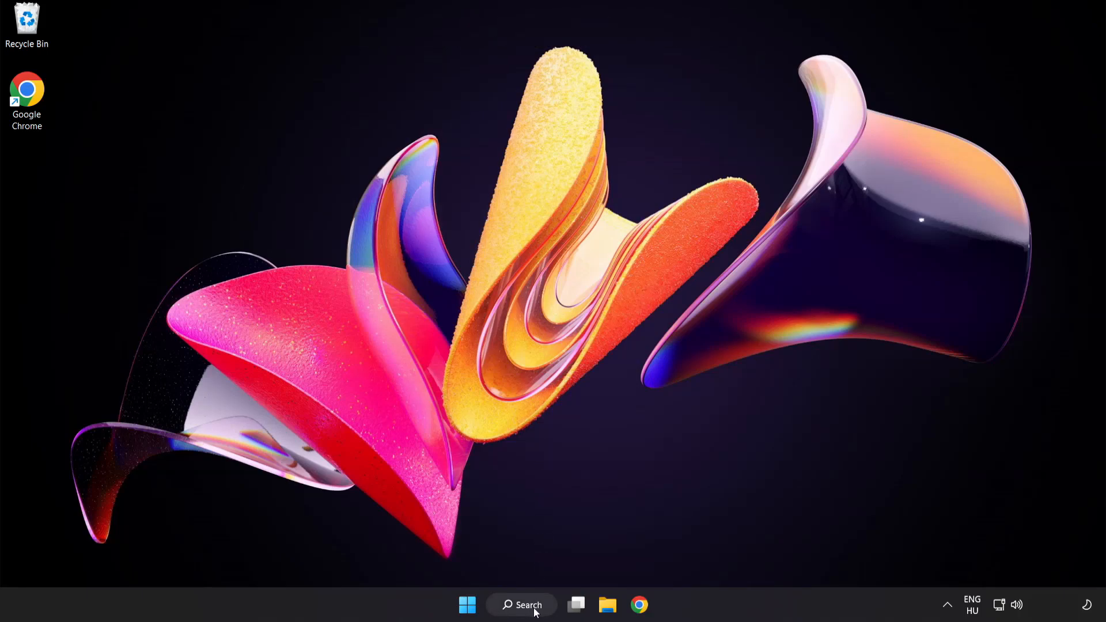
# Open Device Manager from Search, centre it, and expand Display adapters to select VMware SVGA 3D.
pyautogui.click(521, 604)
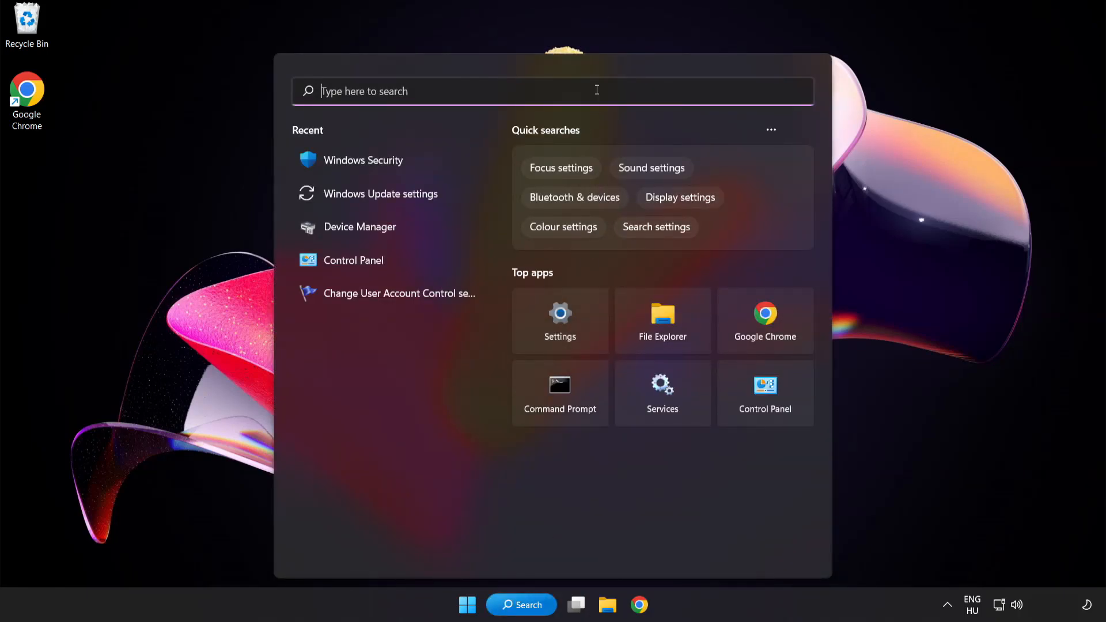
pyautogui.write('device manager')
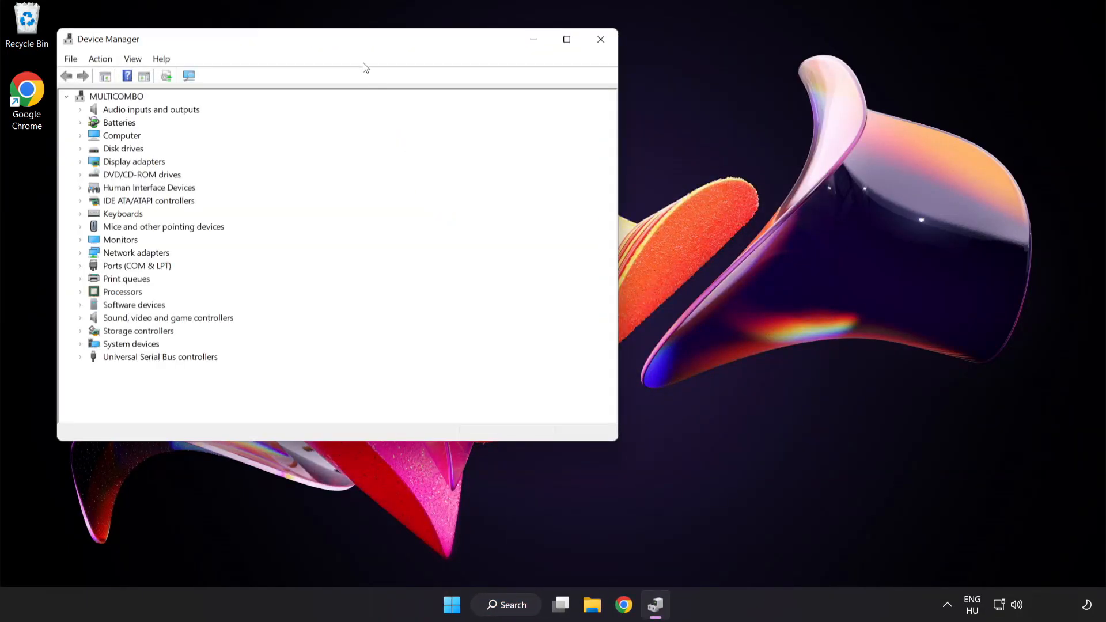
pyautogui.moveTo(338, 38); pyautogui.dragTo(521, 110)
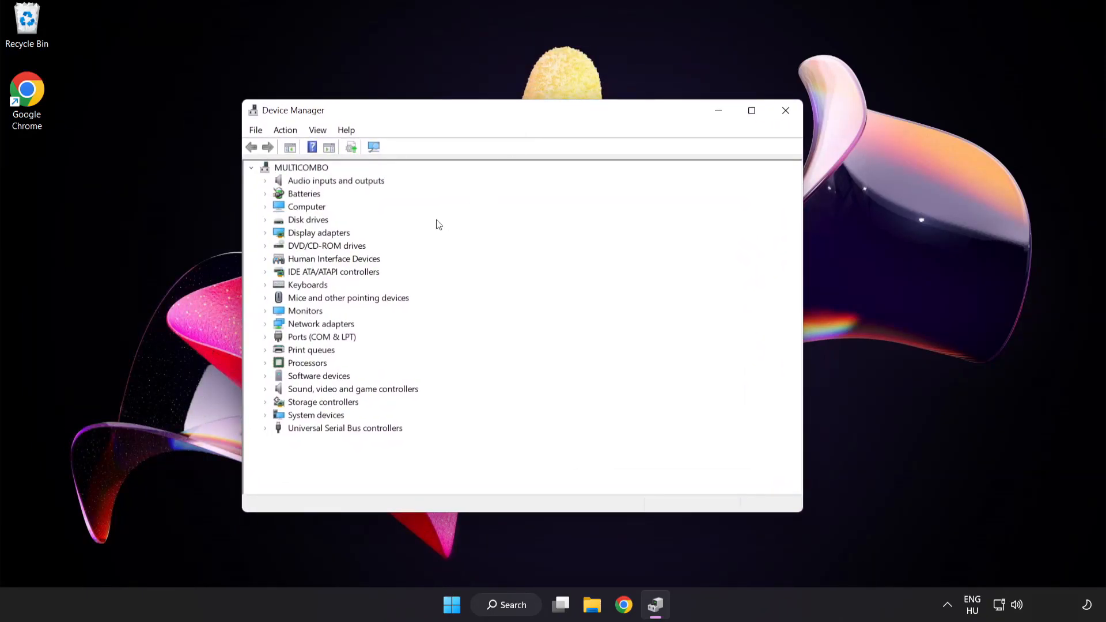
pyautogui.click(318, 232)
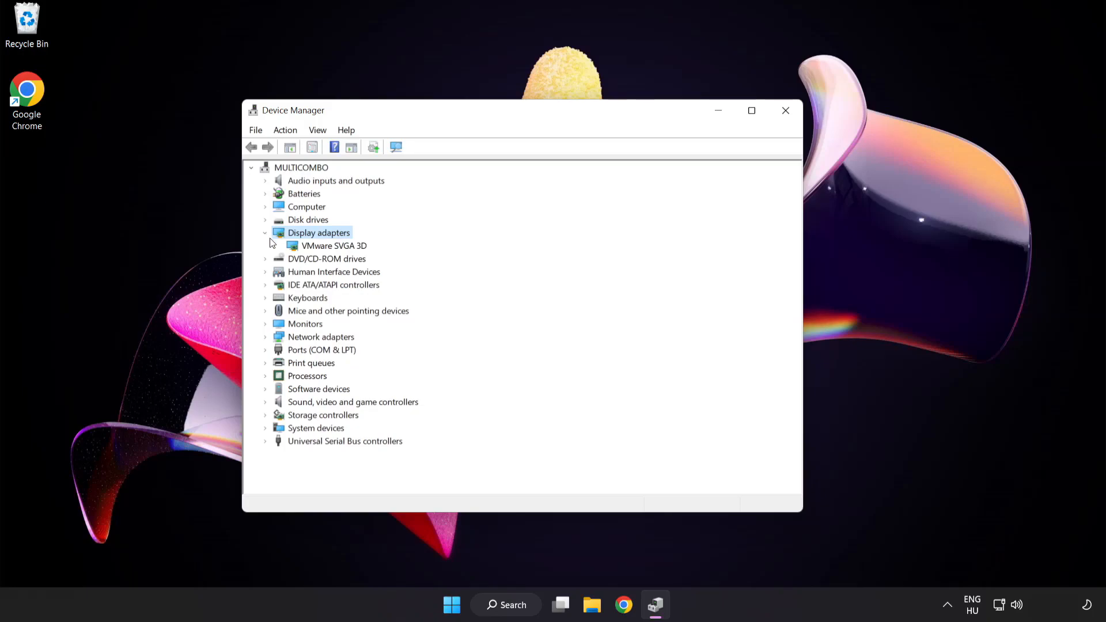
pyautogui.click(335, 245)
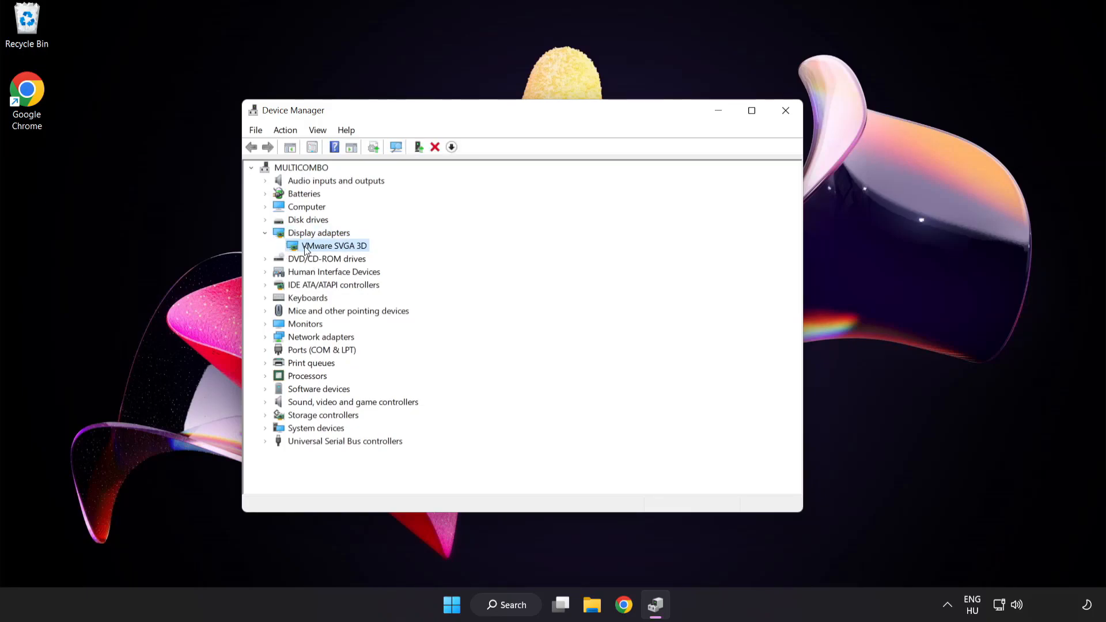
# Search automatically for VMware SVGA 3D drivers, confirm the best driver is installed, and close Device Manager.
pyautogui.rightClick(334, 245)
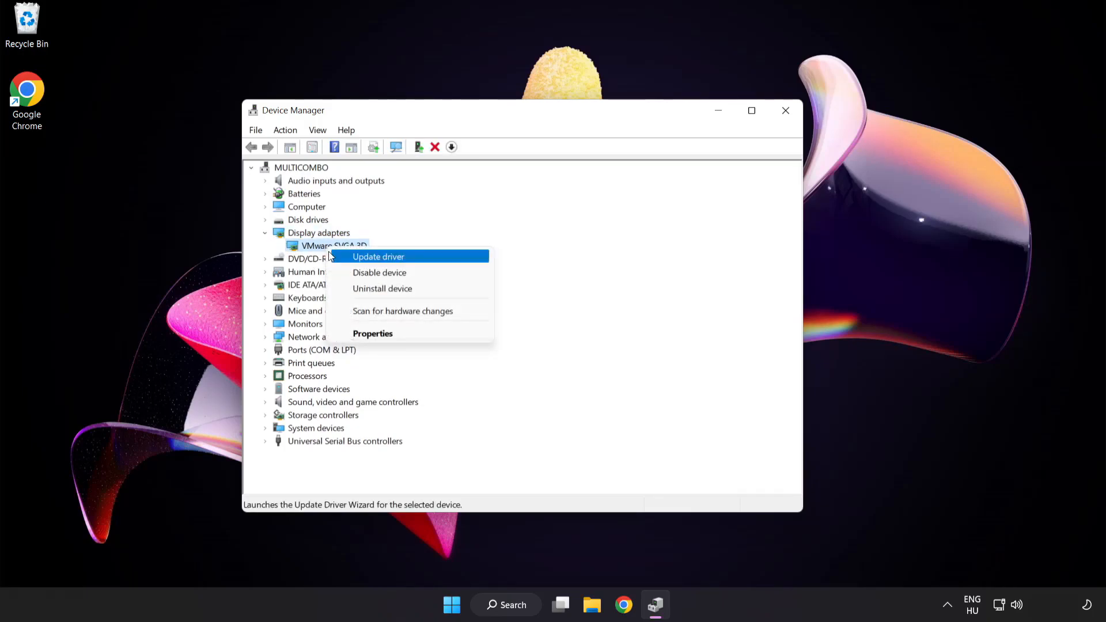
pyautogui.moveTo(428, 257)
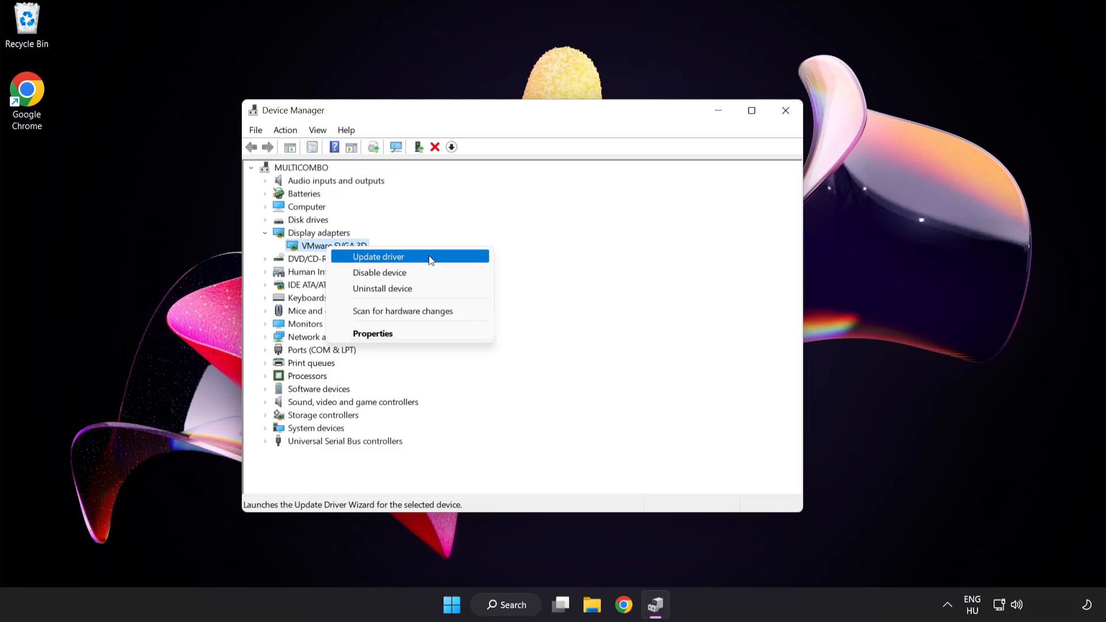
pyautogui.click(379, 256)
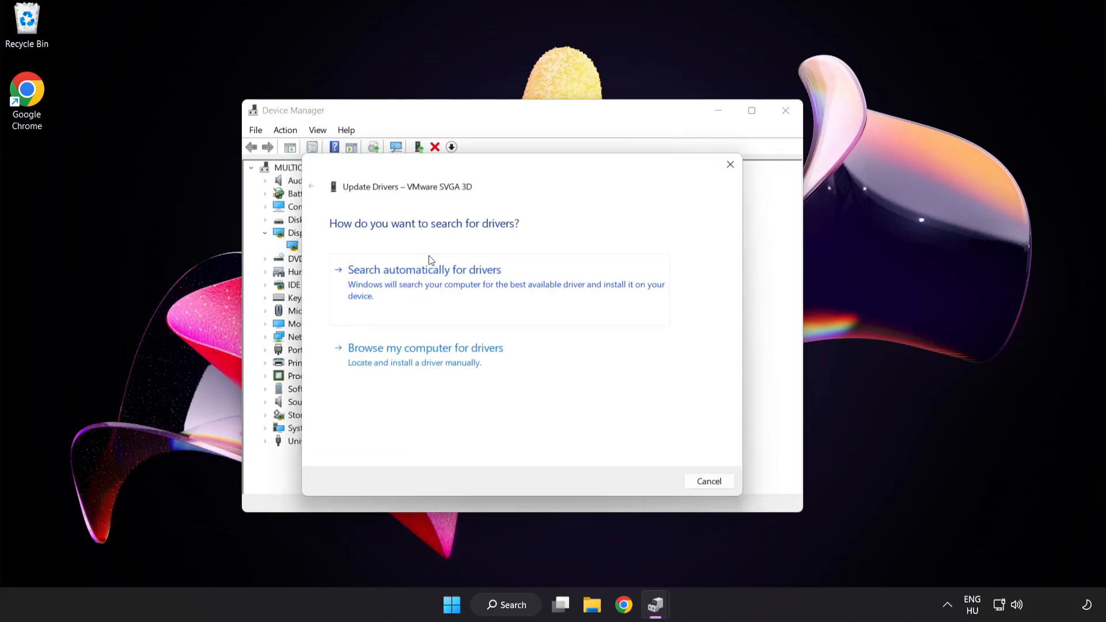
pyautogui.moveTo(354, 242)
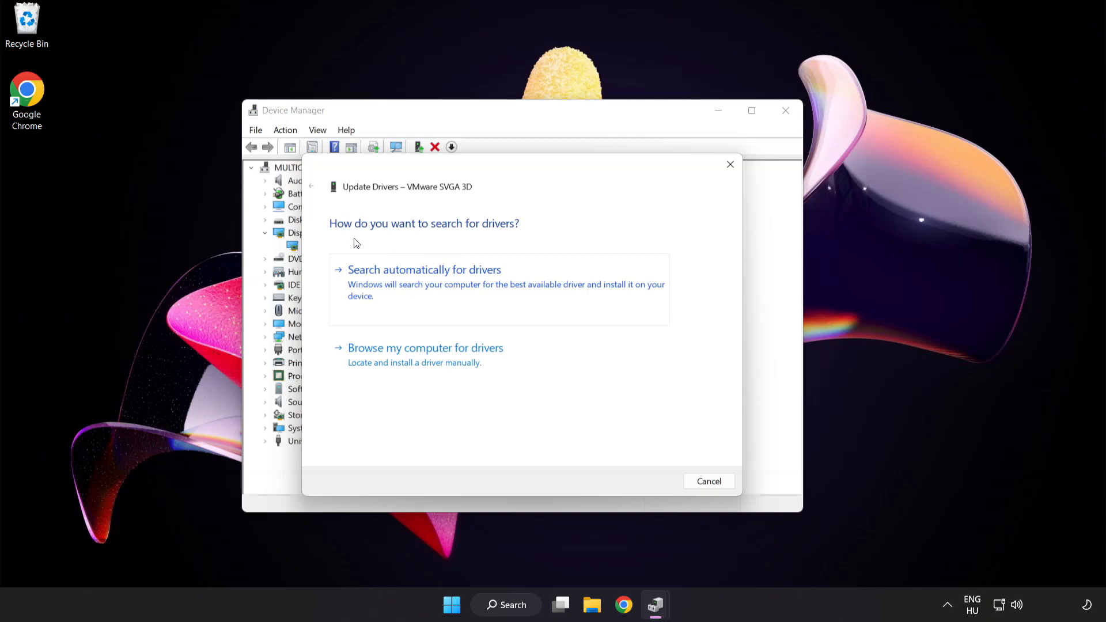
pyautogui.moveTo(500, 279)
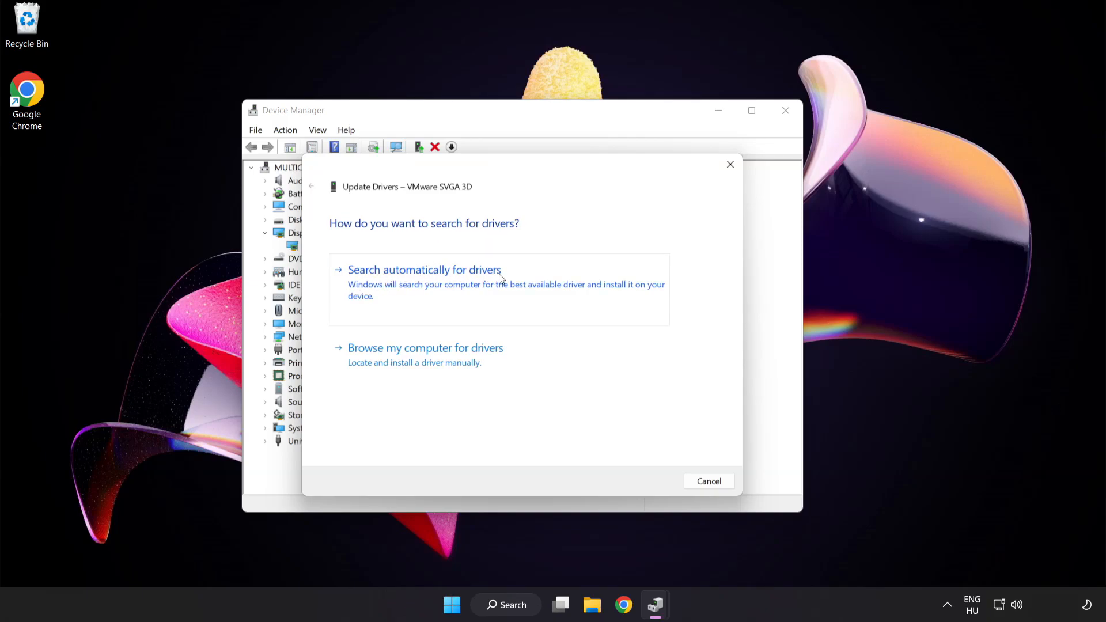
pyautogui.moveTo(482, 286)
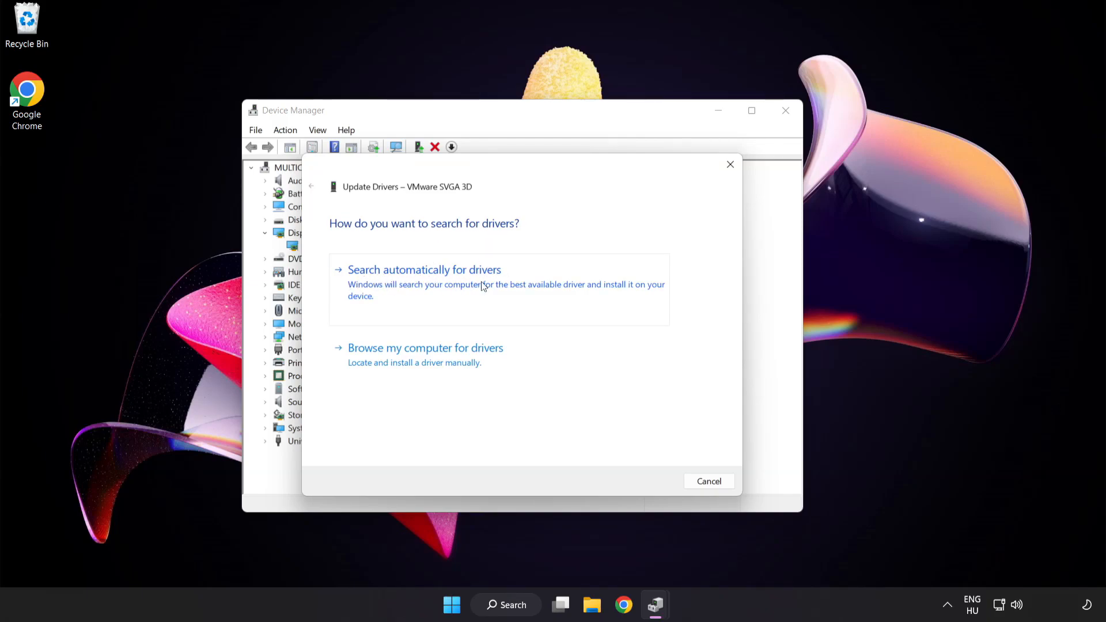
pyautogui.click(424, 270)
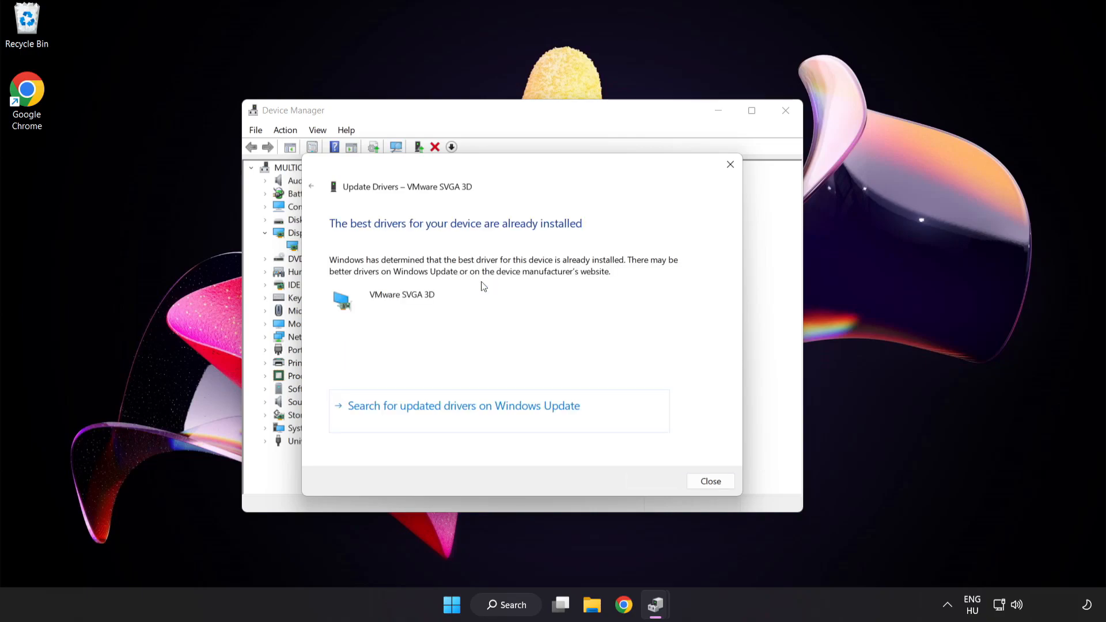
pyautogui.moveTo(514, 236)
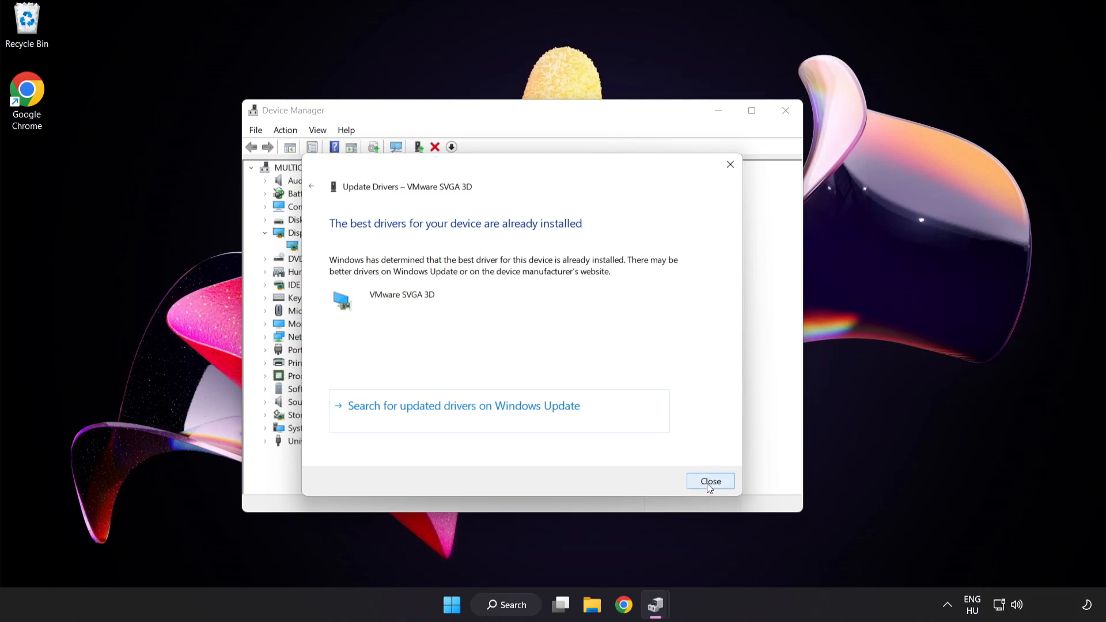
pyautogui.click(710, 481)
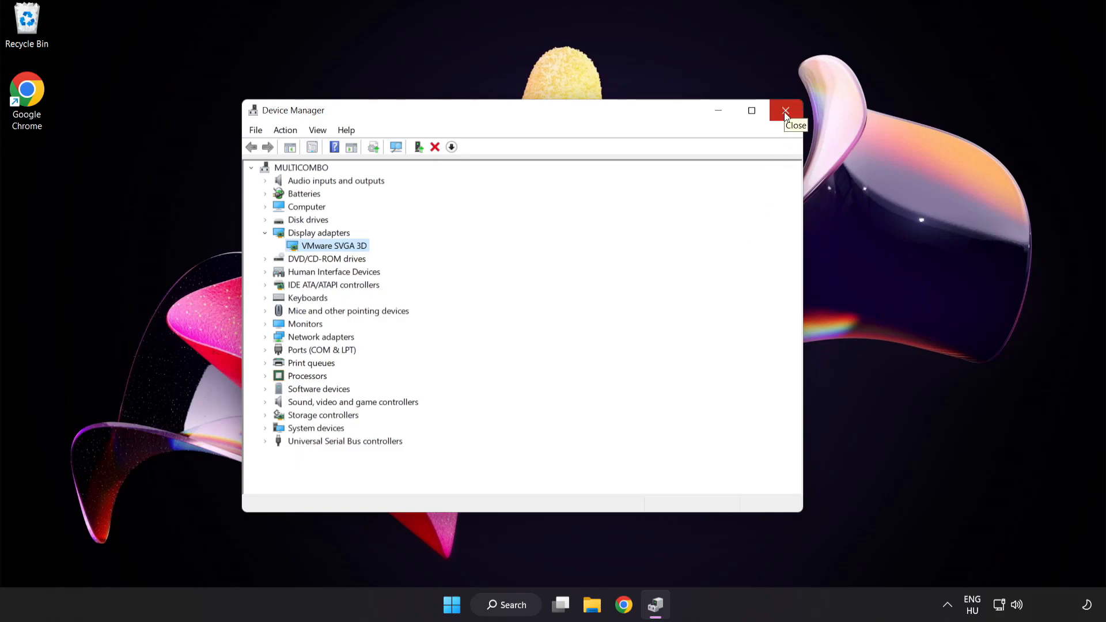
pyautogui.click(785, 111)
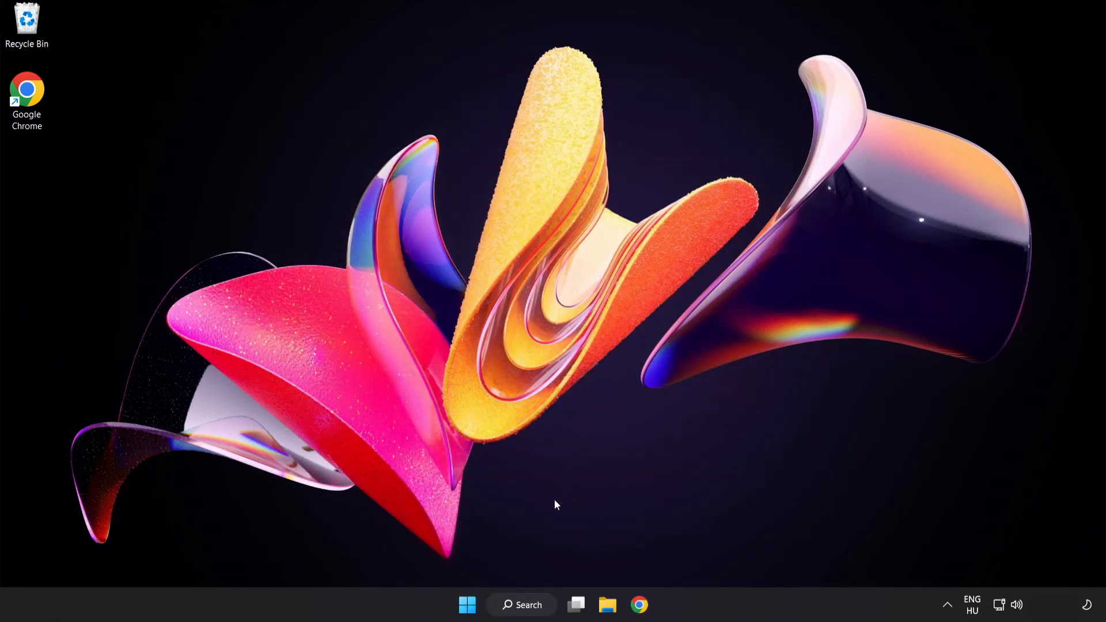
# Open Windows Update from Search, check for updates, and close Settings once it reports up to date.
pyautogui.click(521, 604)
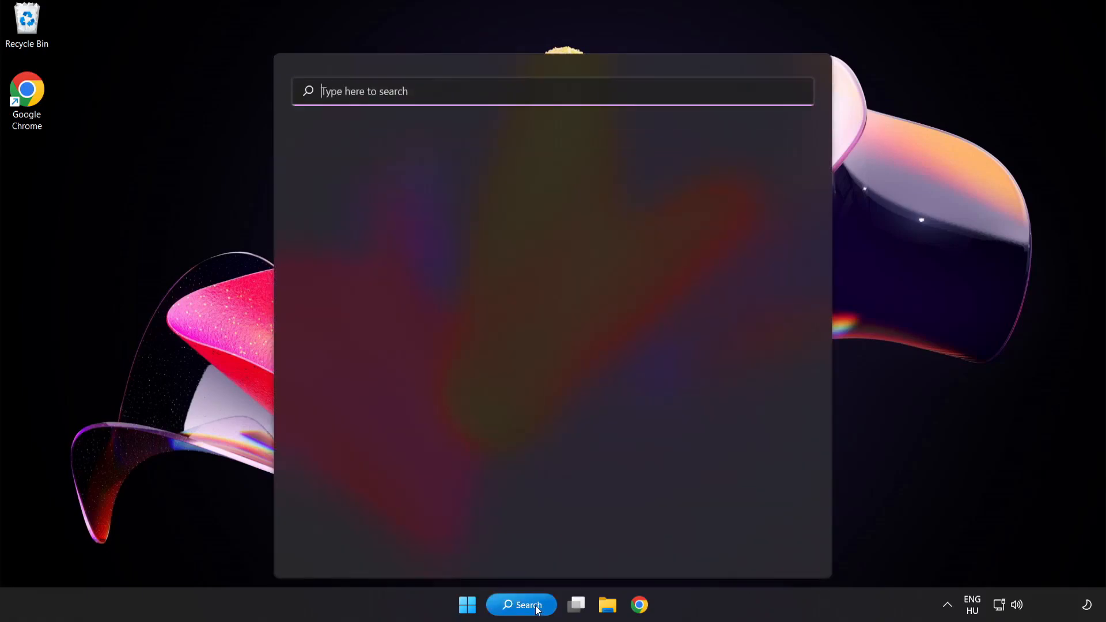
pyautogui.write('u')
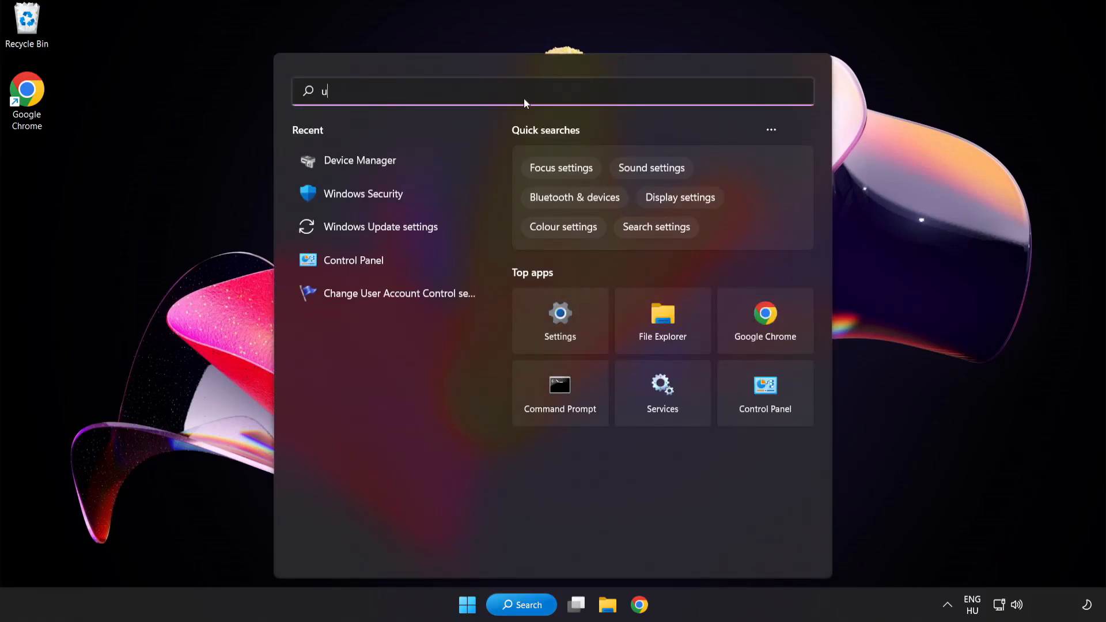
pyautogui.write('pdate')
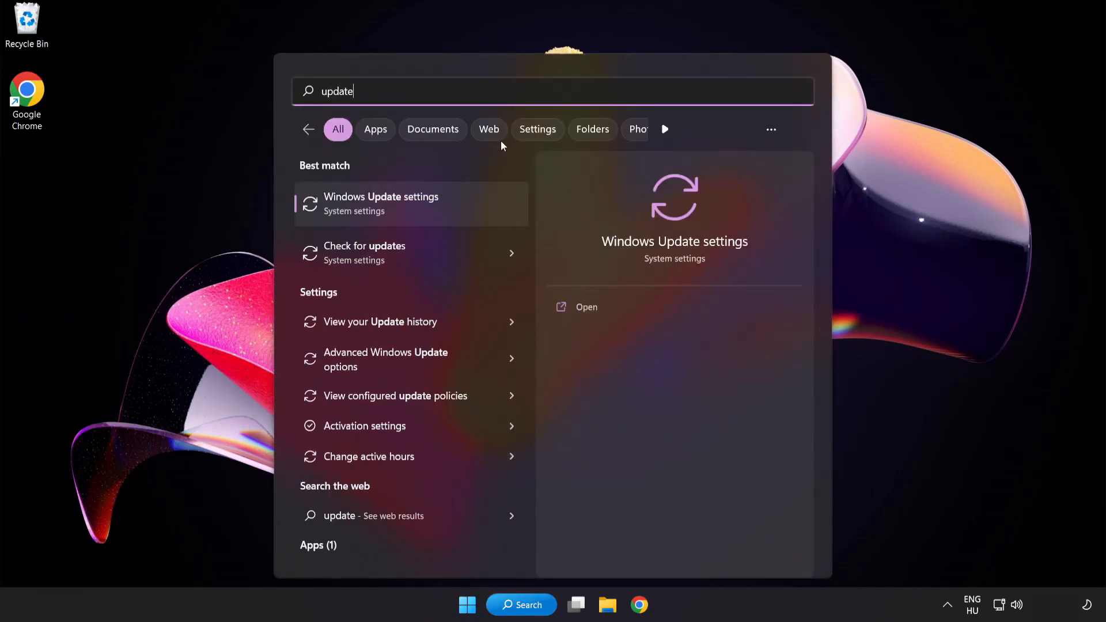
pyautogui.moveTo(424, 213)
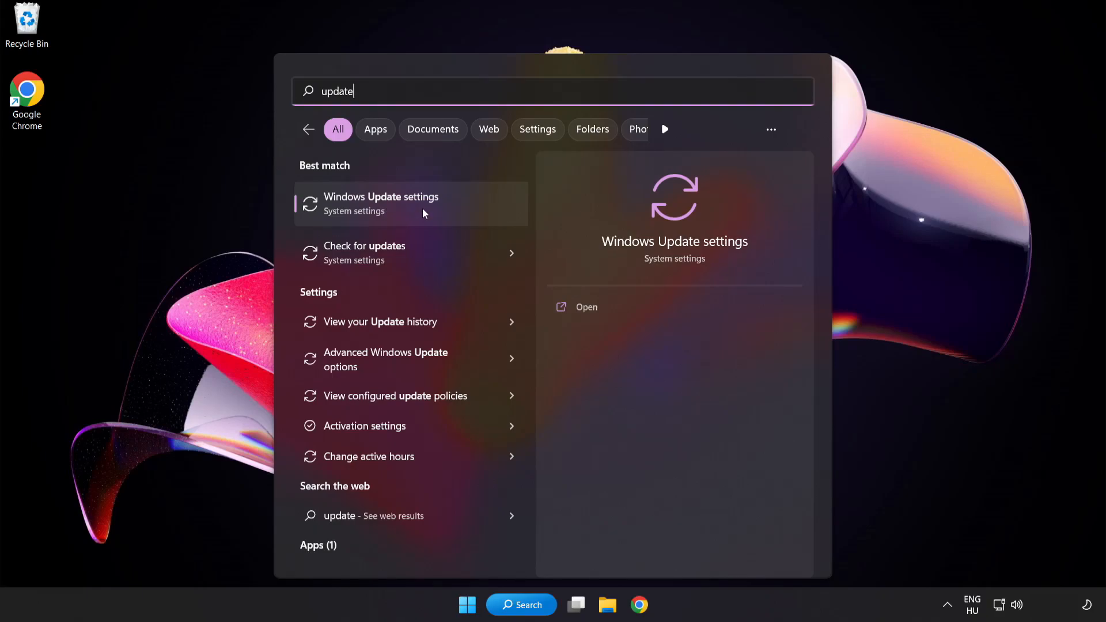
pyautogui.click(381, 204)
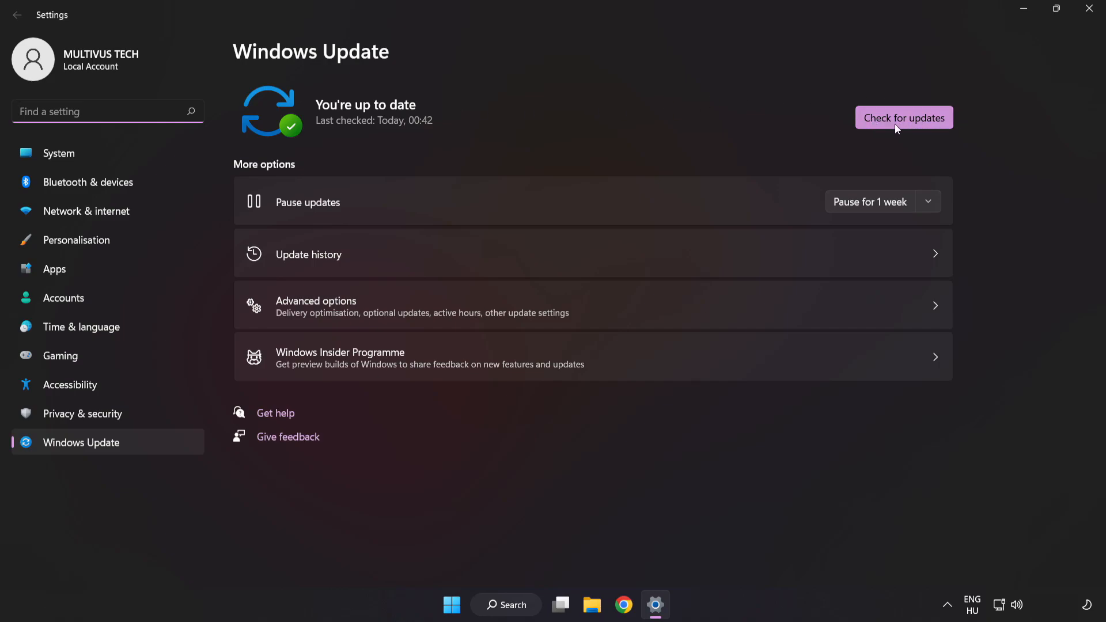
pyautogui.click(904, 117)
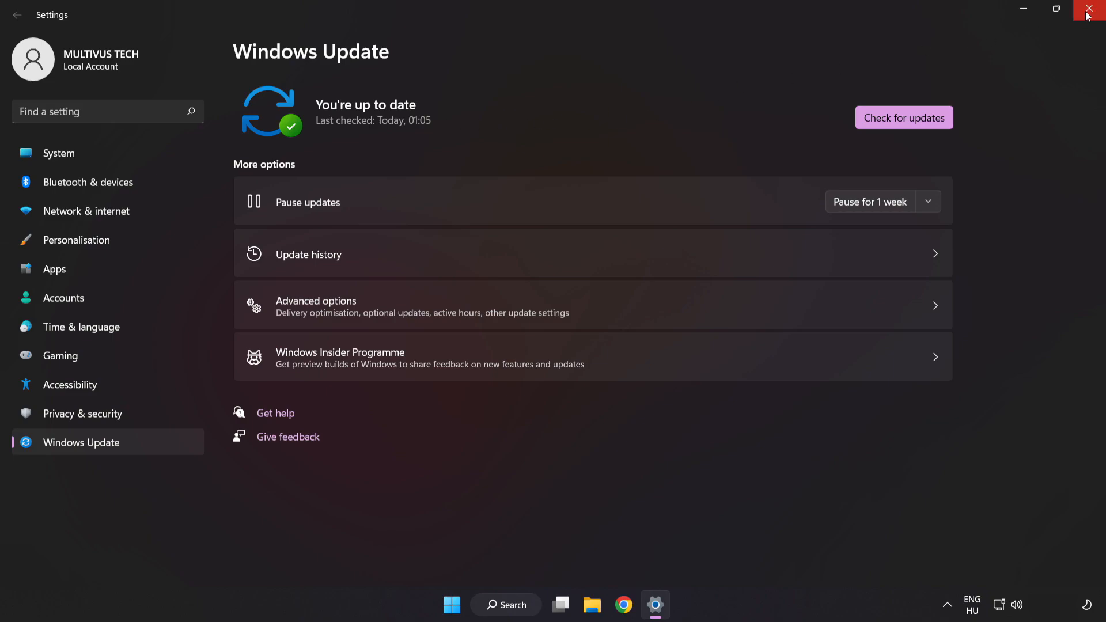
pyautogui.click(1096, 9)
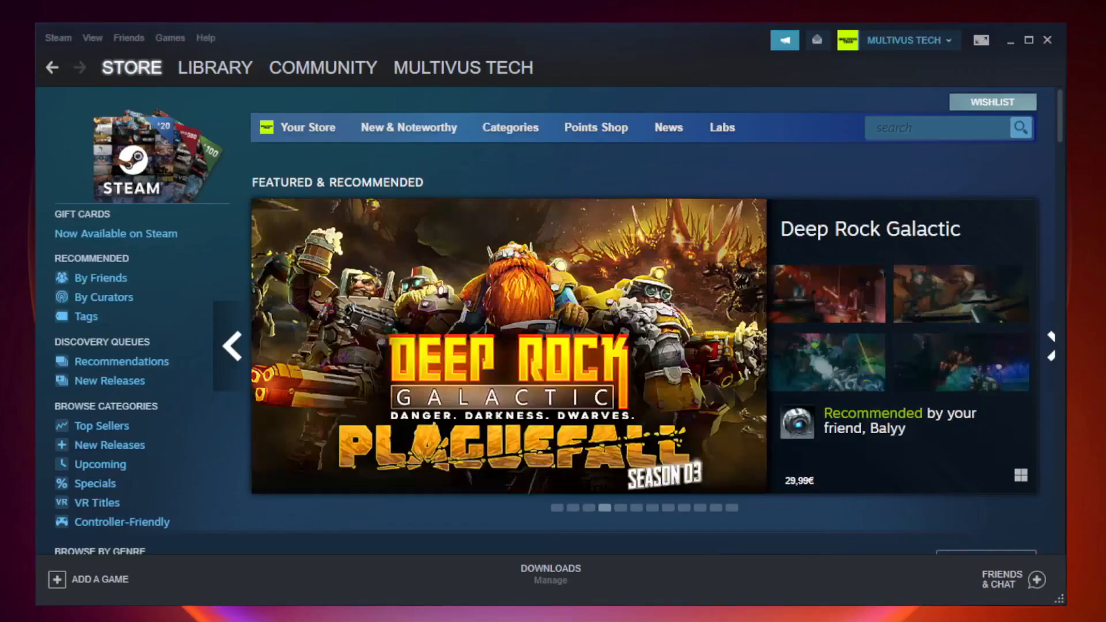
# Open the Steam library and bring up the context menu for YOUR NOT WORKING GAME.
pyautogui.click(214, 66)
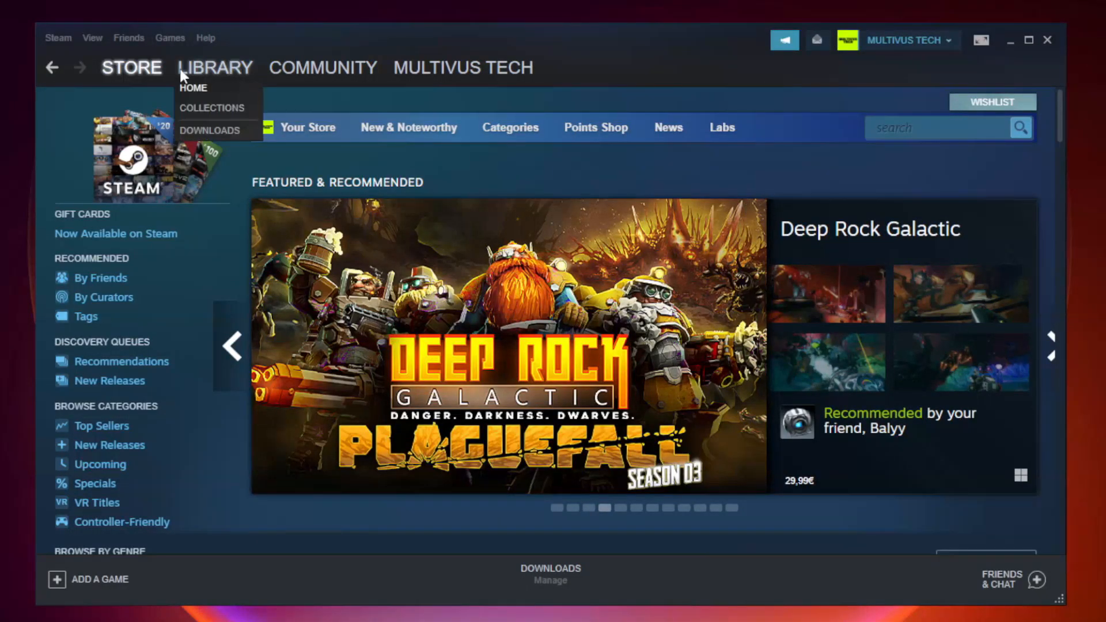
pyautogui.moveTo(224, 74)
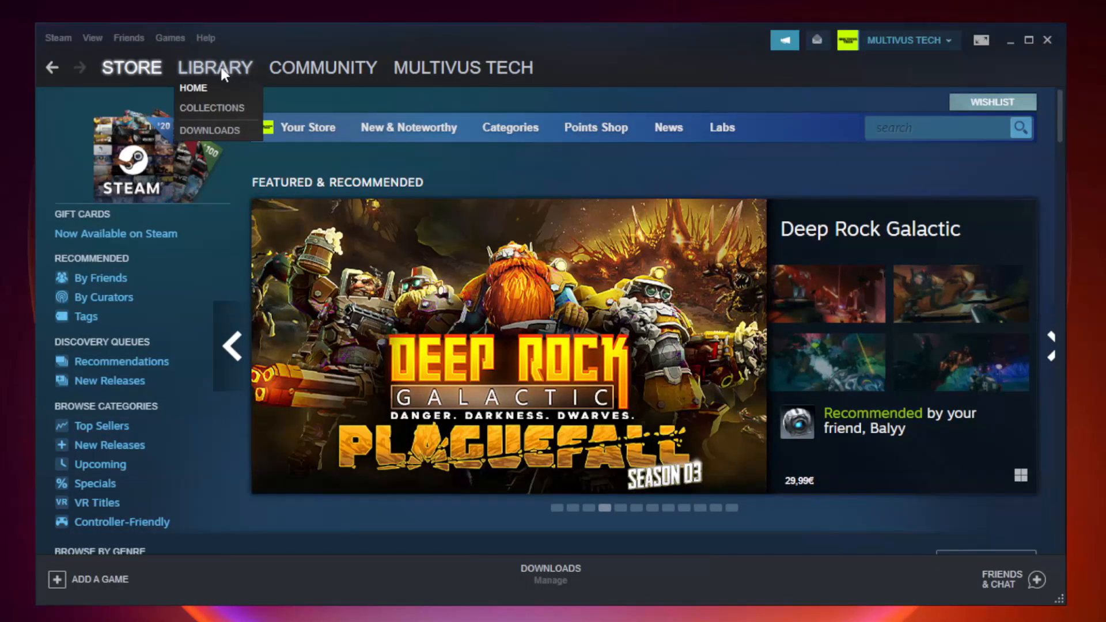
pyautogui.click(193, 88)
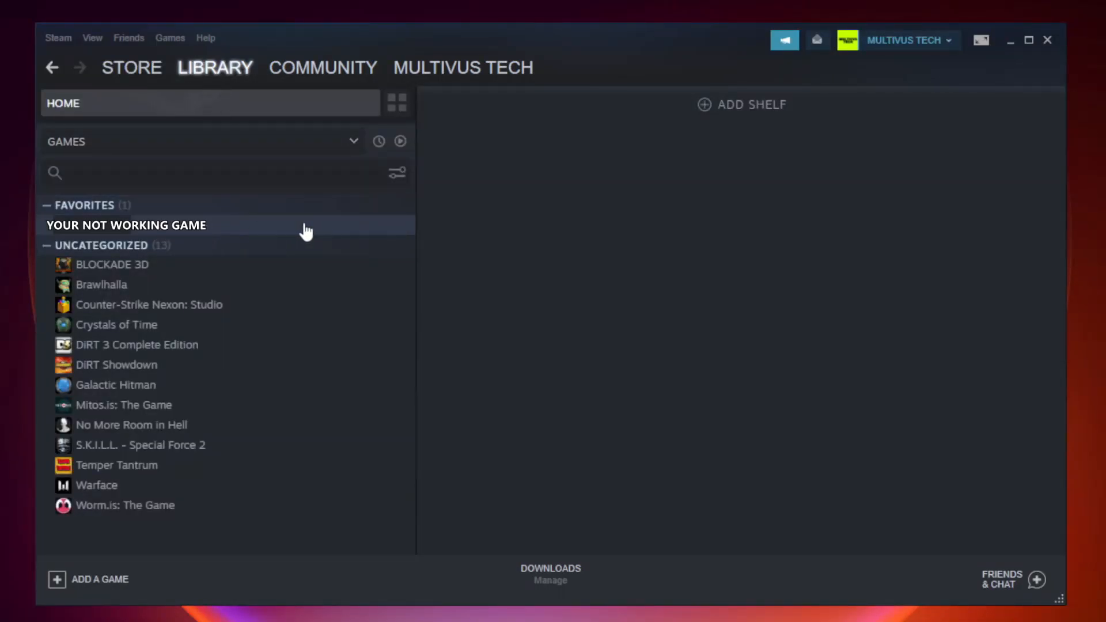
pyautogui.moveTo(239, 231)
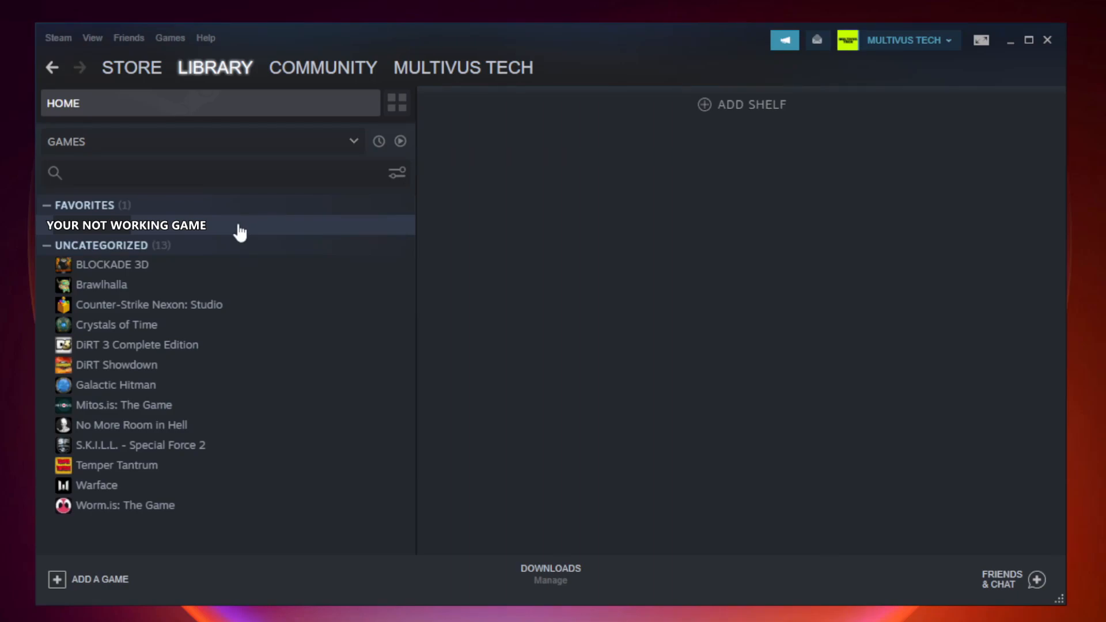
pyautogui.rightClick(125, 225)
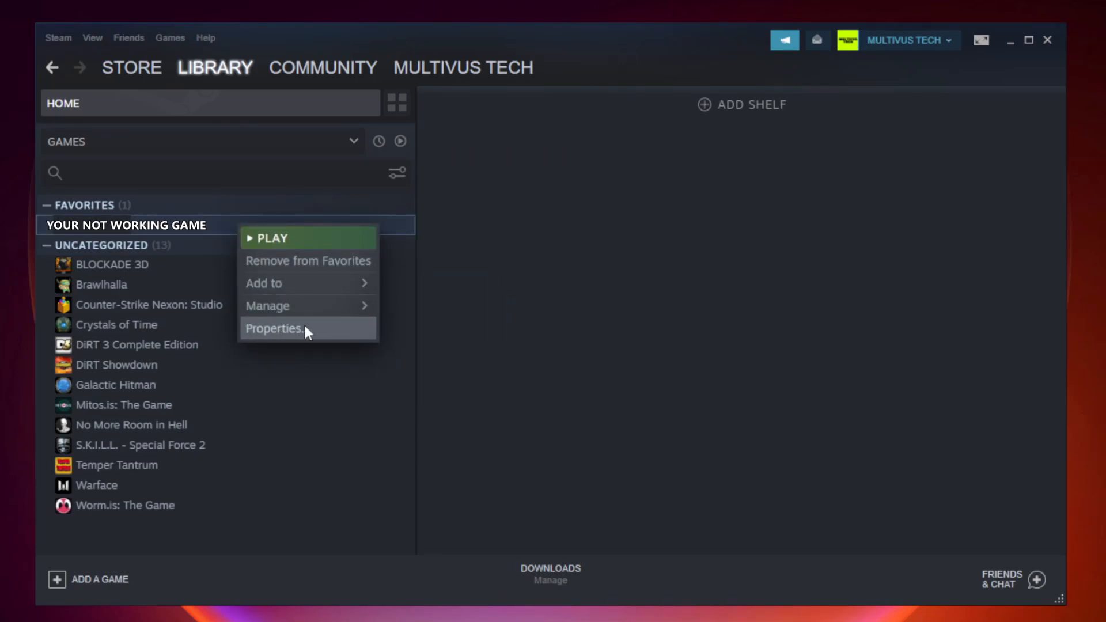
# Verify integrity of the game's local files from its Properties, validating all 9192 files.
pyautogui.click(273, 329)
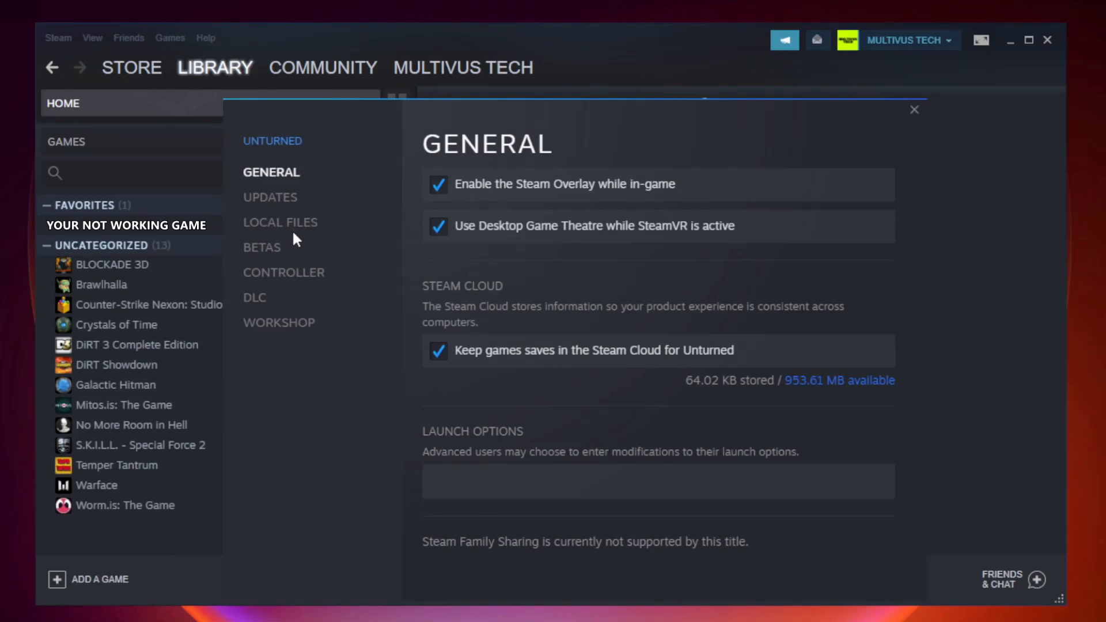
pyautogui.click(279, 222)
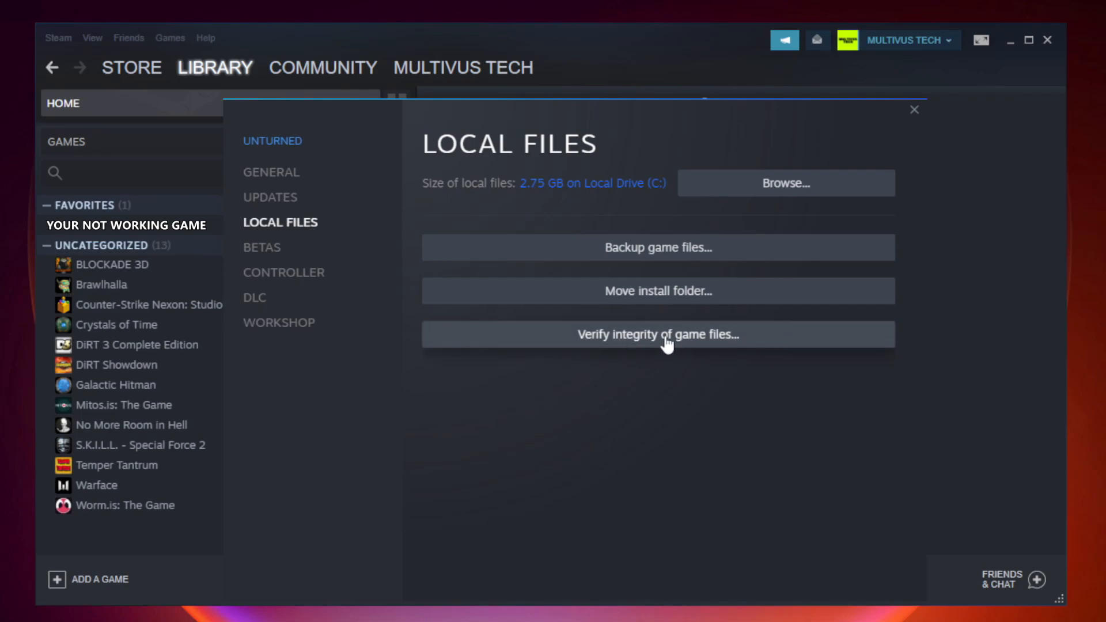
pyautogui.click(656, 334)
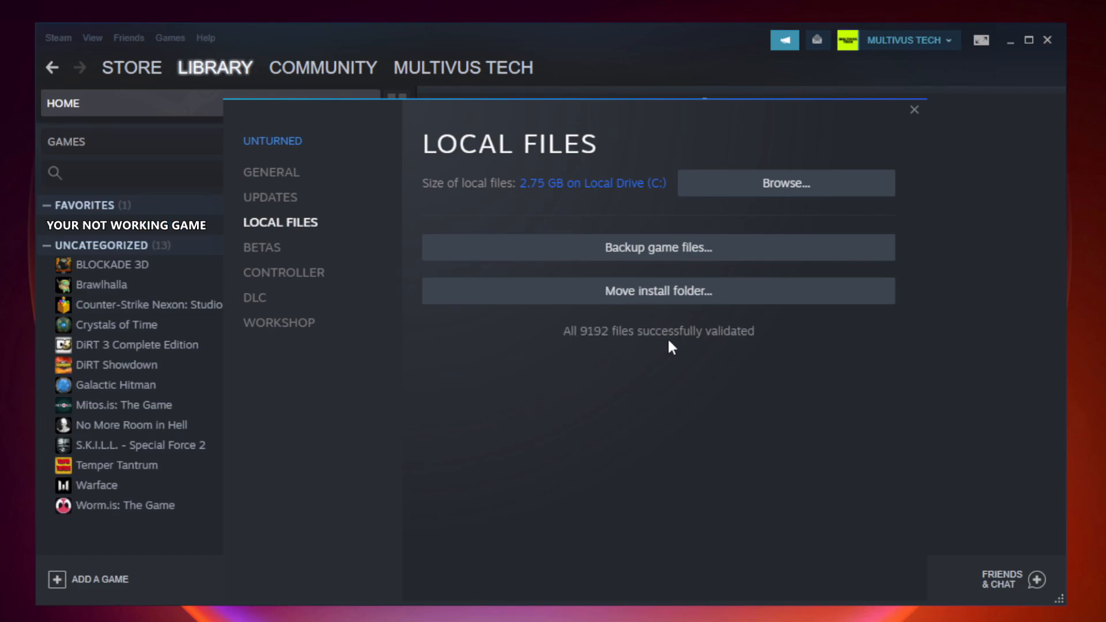
pyautogui.moveTo(760, 358)
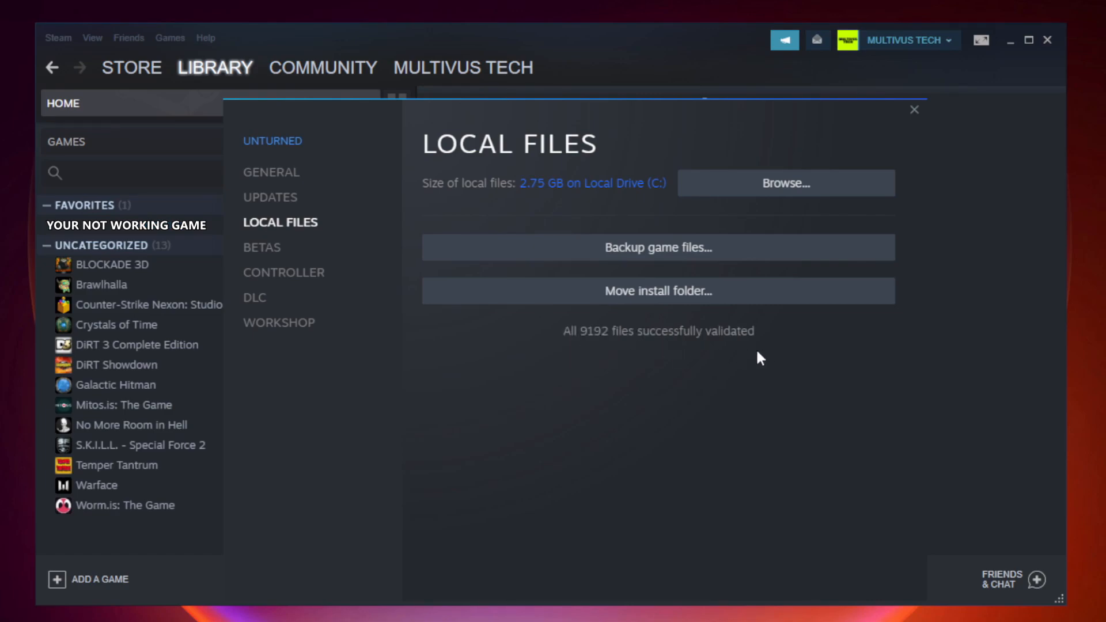
pyautogui.moveTo(889, 210)
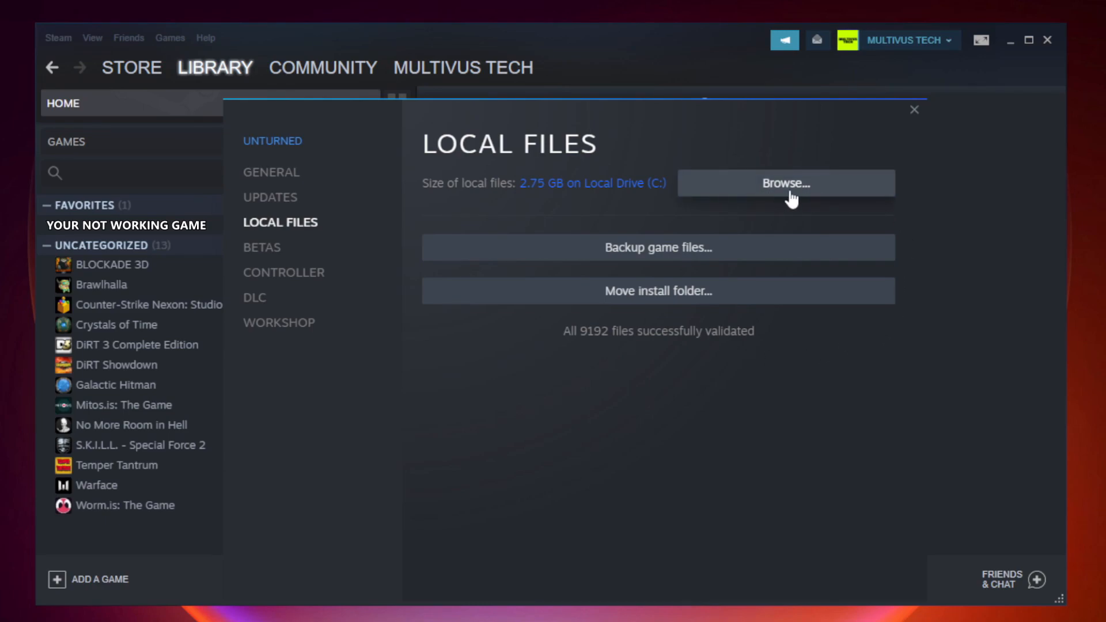
# Browse to the game's install folder and open the YOUR NOT WORKING GAME shortcut's Properties.
pyautogui.click(785, 183)
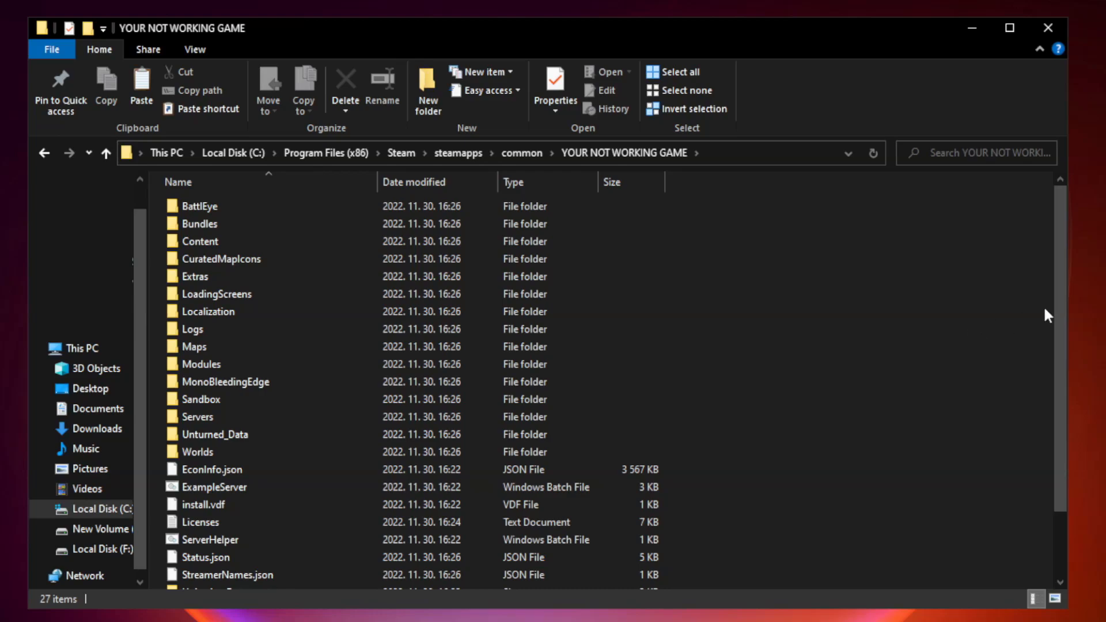
pyautogui.scroll(-3)
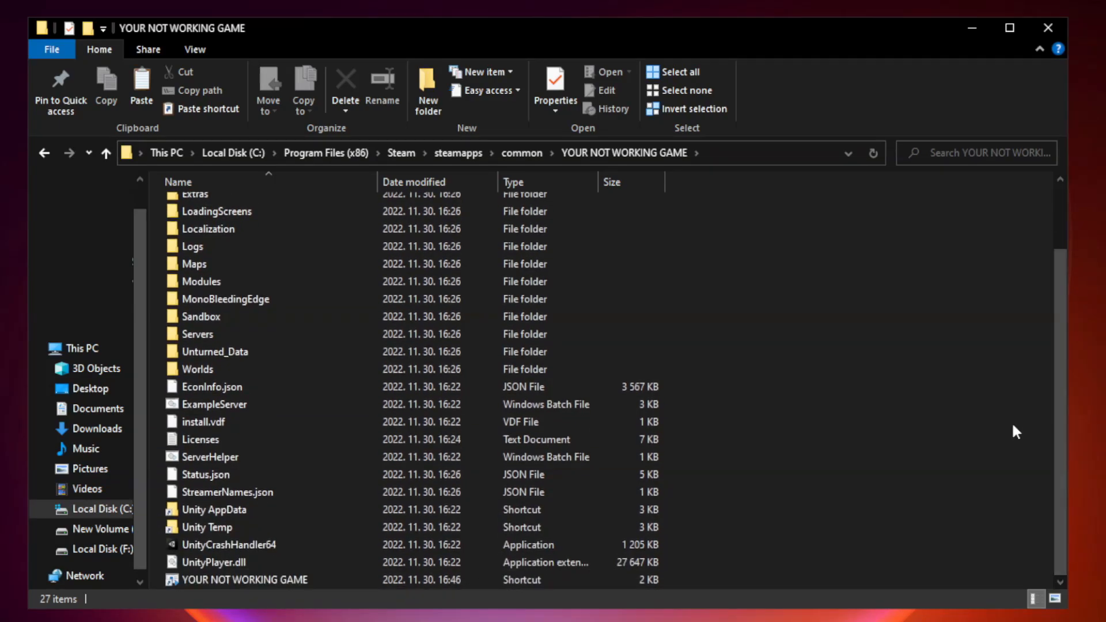
pyautogui.click(245, 579)
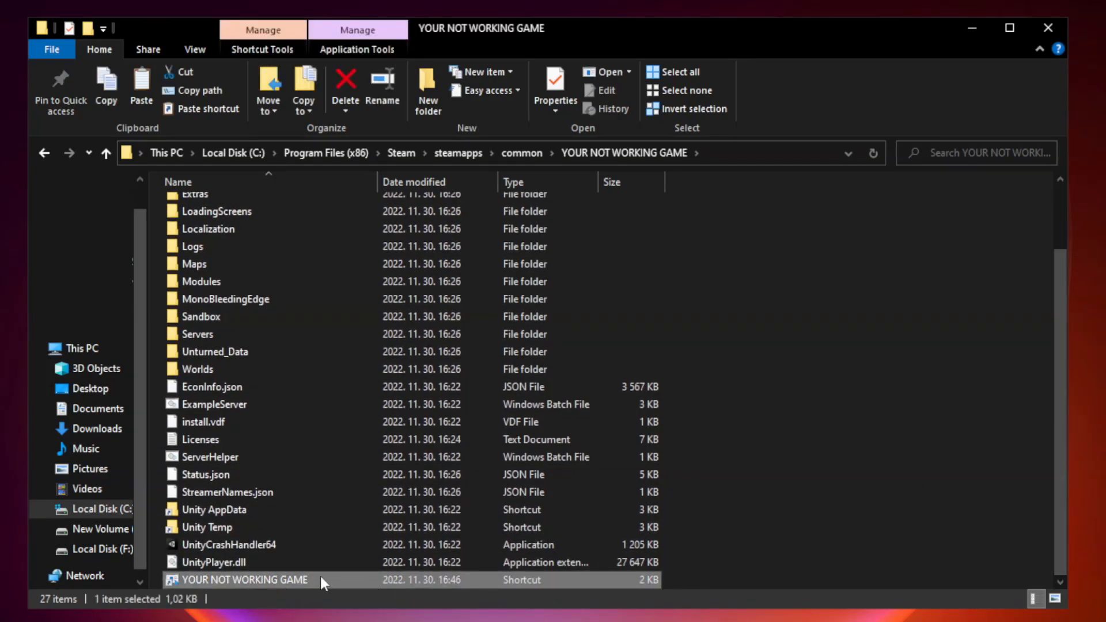
pyautogui.rightClick(245, 579)
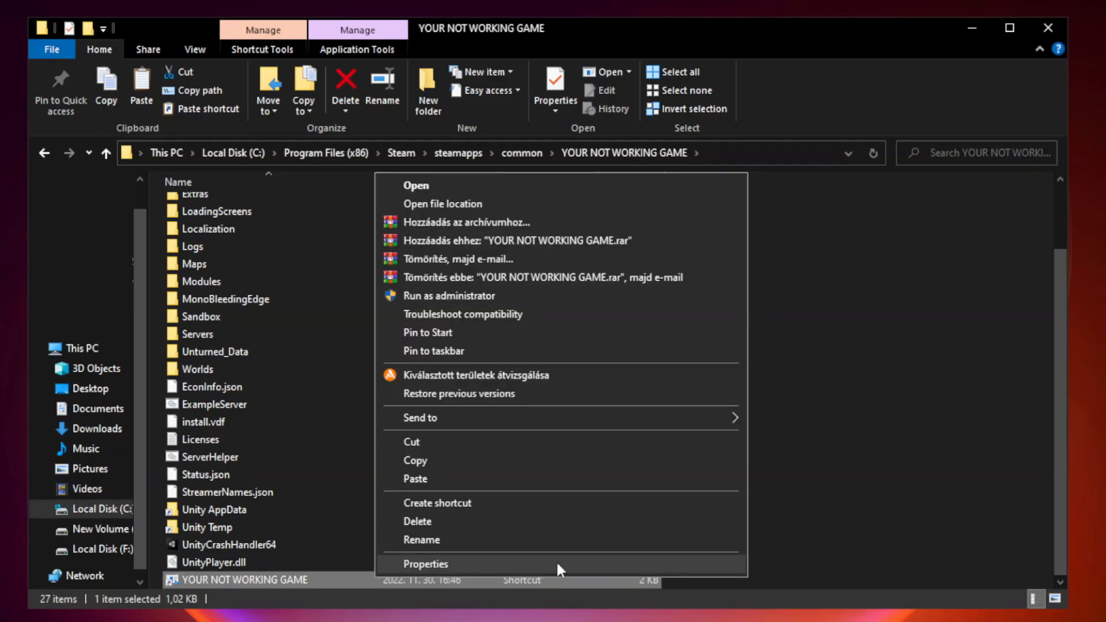
pyautogui.click(423, 563)
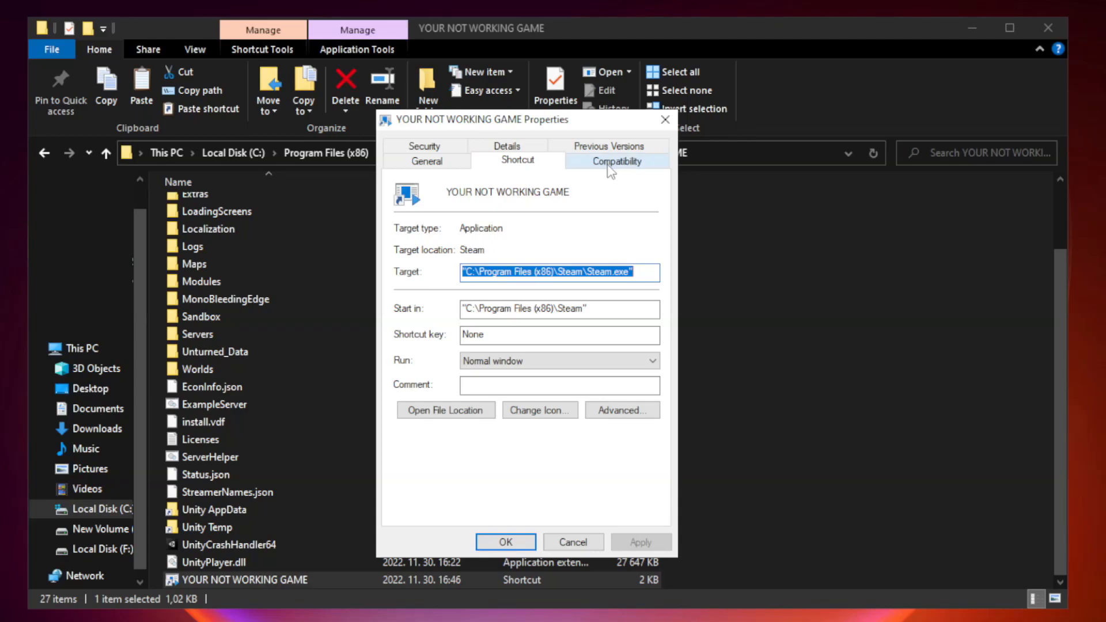
# Set the shortcut to Windows 8 compatibility, no fullscreen optimizations, run as administrator; close Explorer.
pyautogui.click(615, 161)
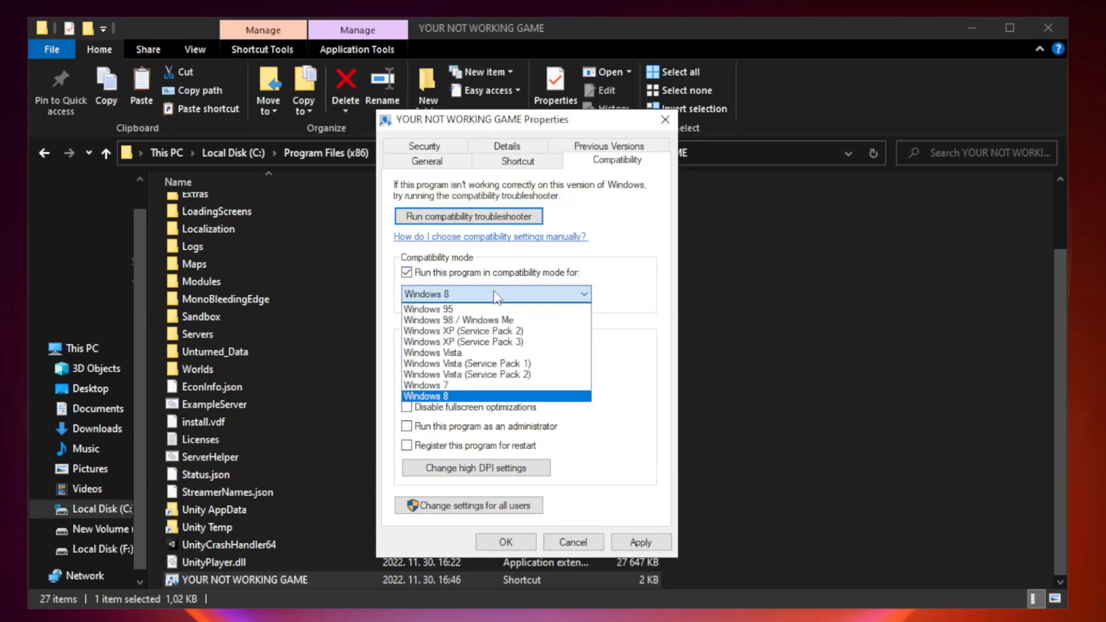
pyautogui.moveTo(464, 400)
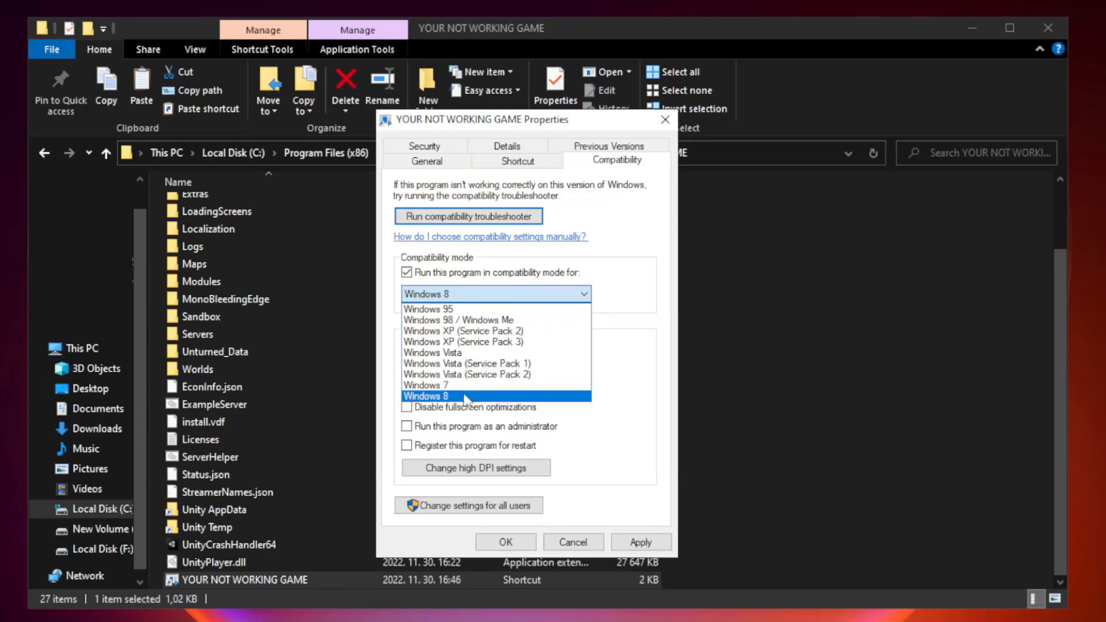
pyautogui.click(425, 396)
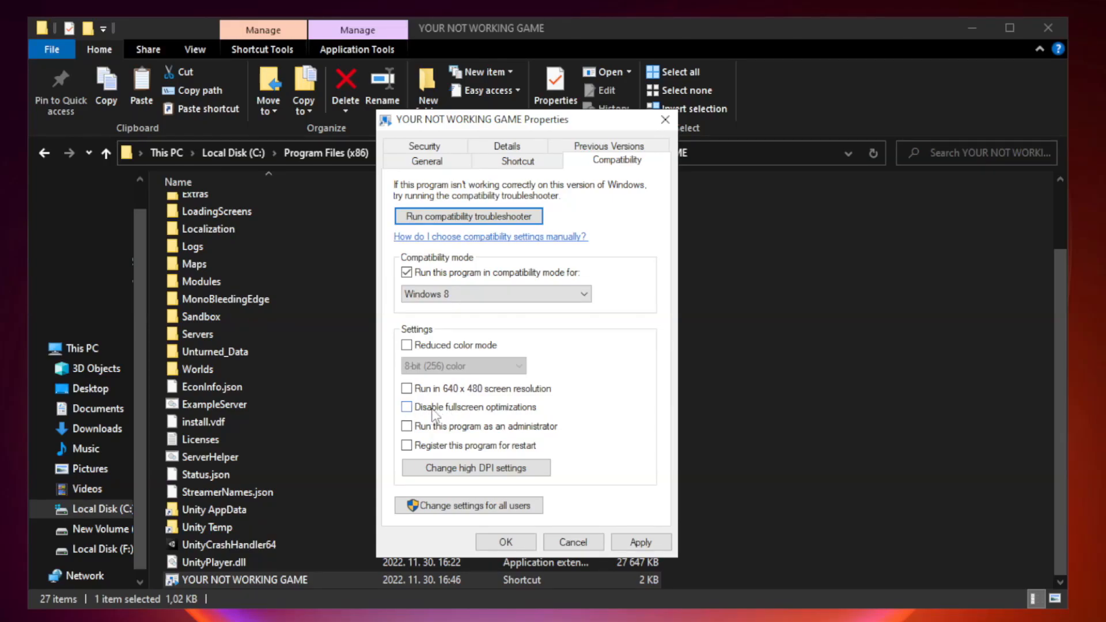
pyautogui.click(405, 407)
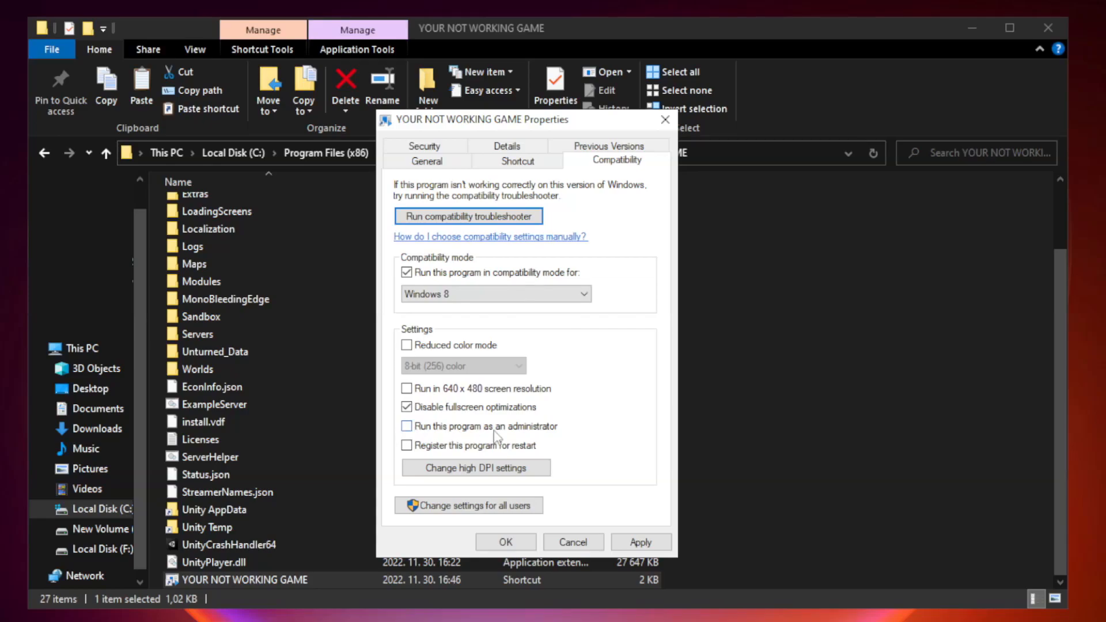
pyautogui.moveTo(436, 430)
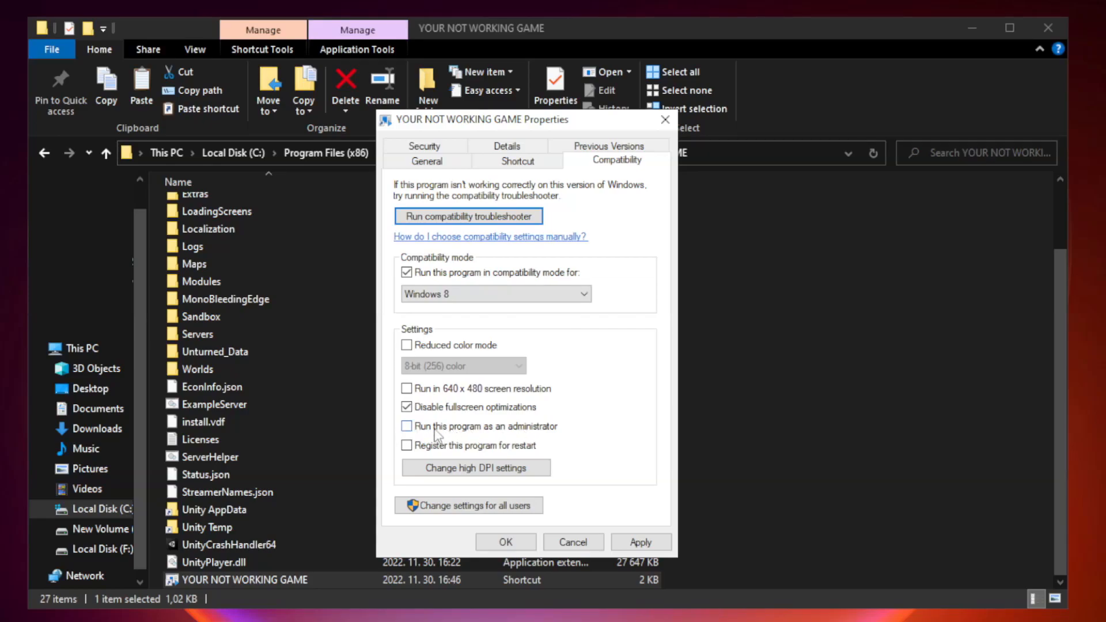
pyautogui.click(407, 426)
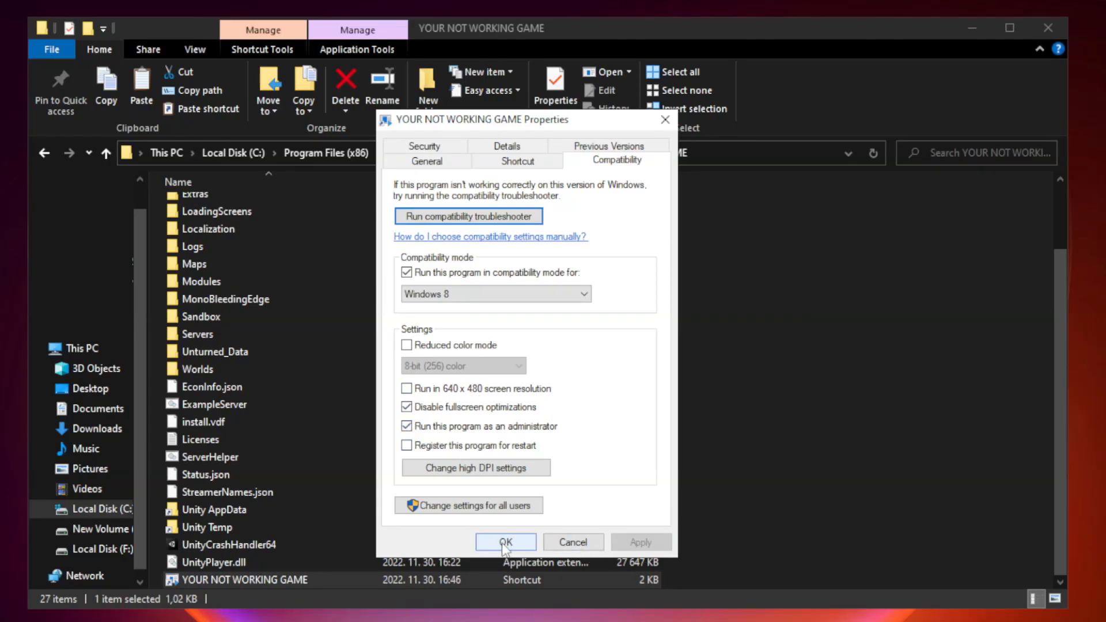
pyautogui.click(505, 541)
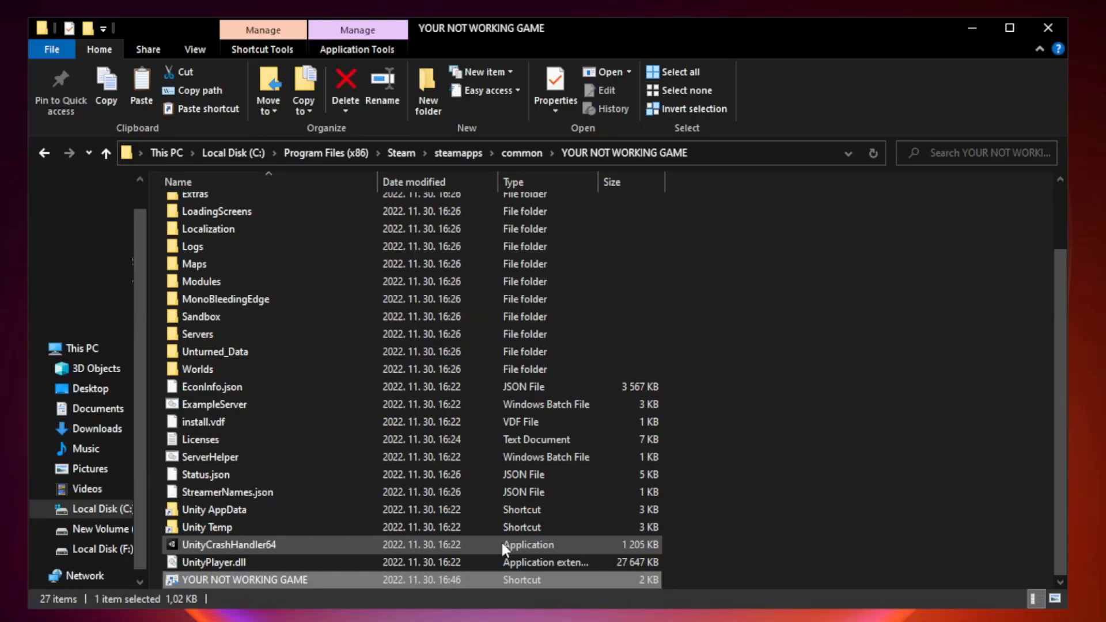
pyautogui.moveTo(1020, 91)
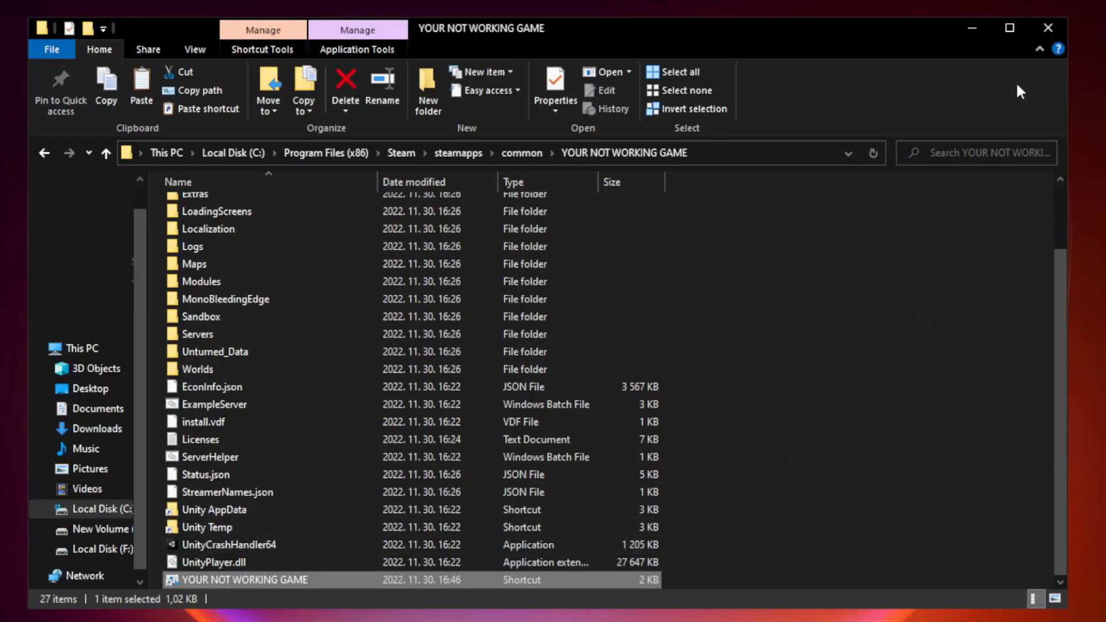
pyautogui.moveTo(1048, 28)
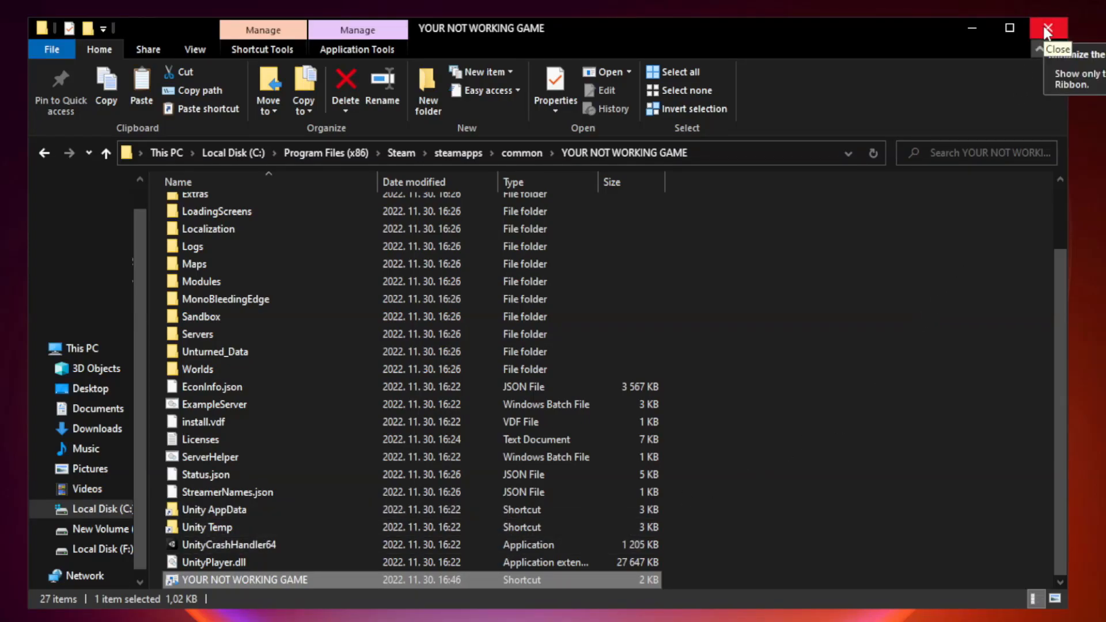
pyautogui.click(1049, 28)
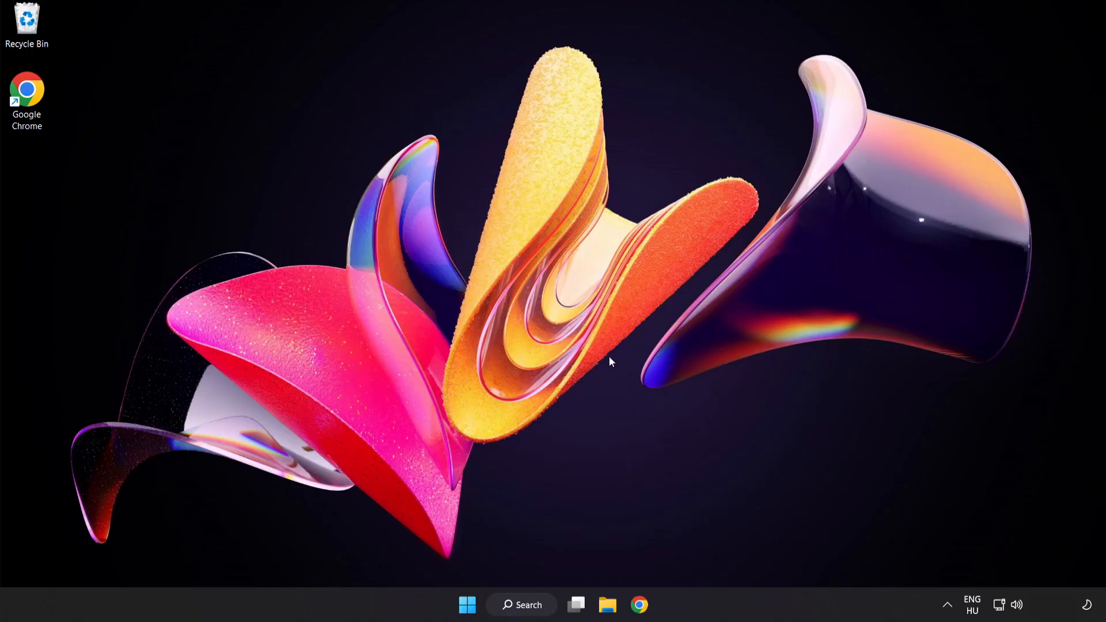
pyautogui.moveTo(467, 604)
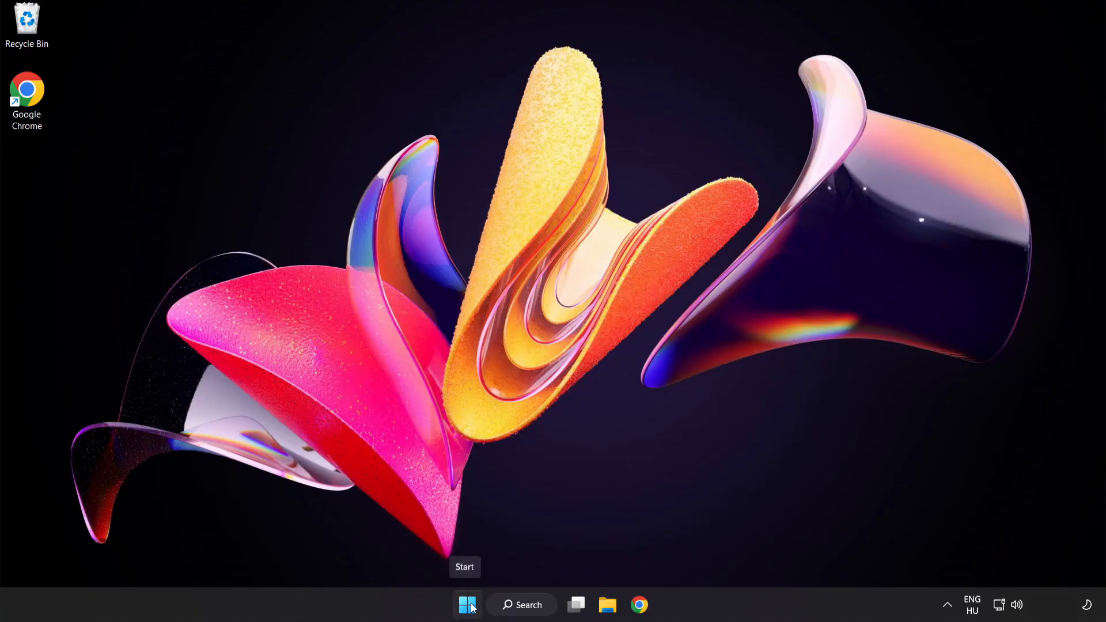
# Launch Task Manager from the Start button's right-click menu.
pyautogui.rightClick(465, 604)
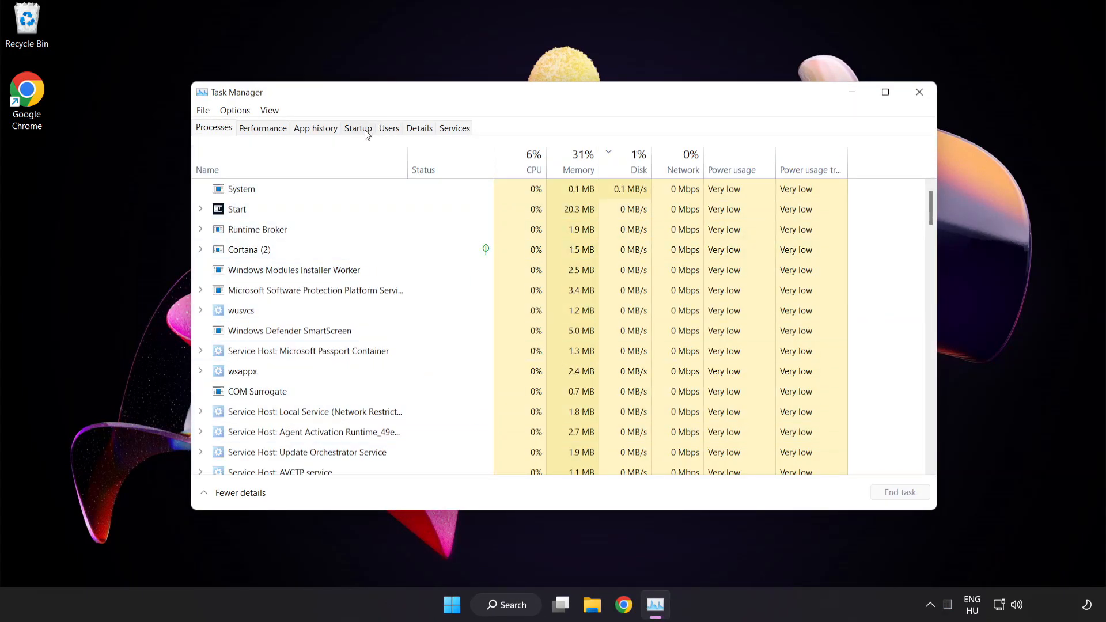
# Disable Cortana, Phone Link and Windows Security notification icon at startup, then close Task Manager.
pyautogui.click(358, 128)
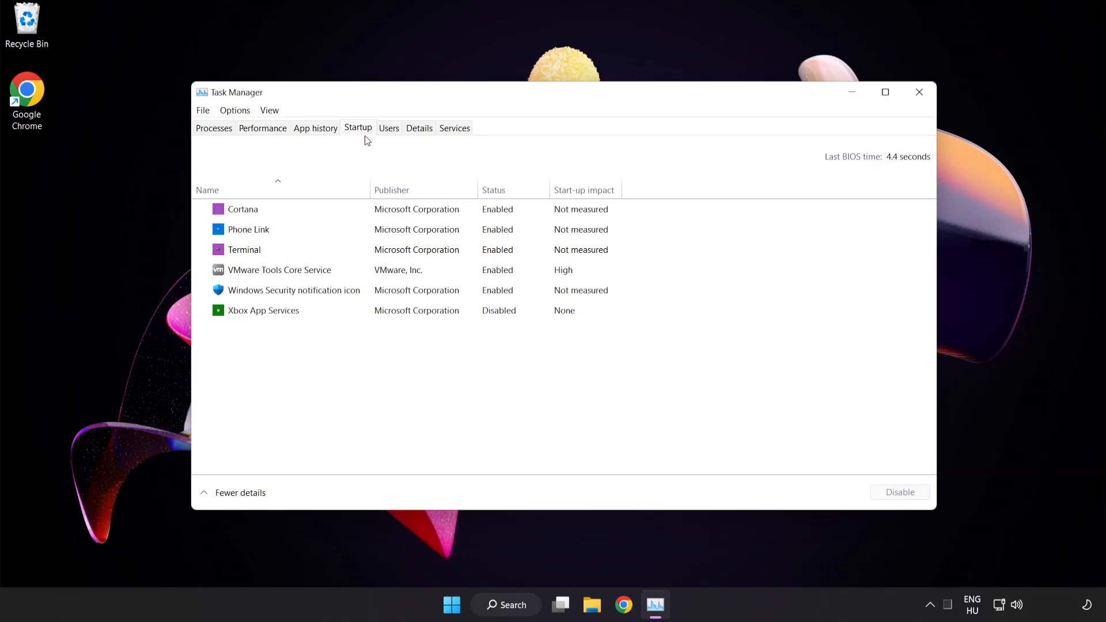
pyautogui.click(243, 208)
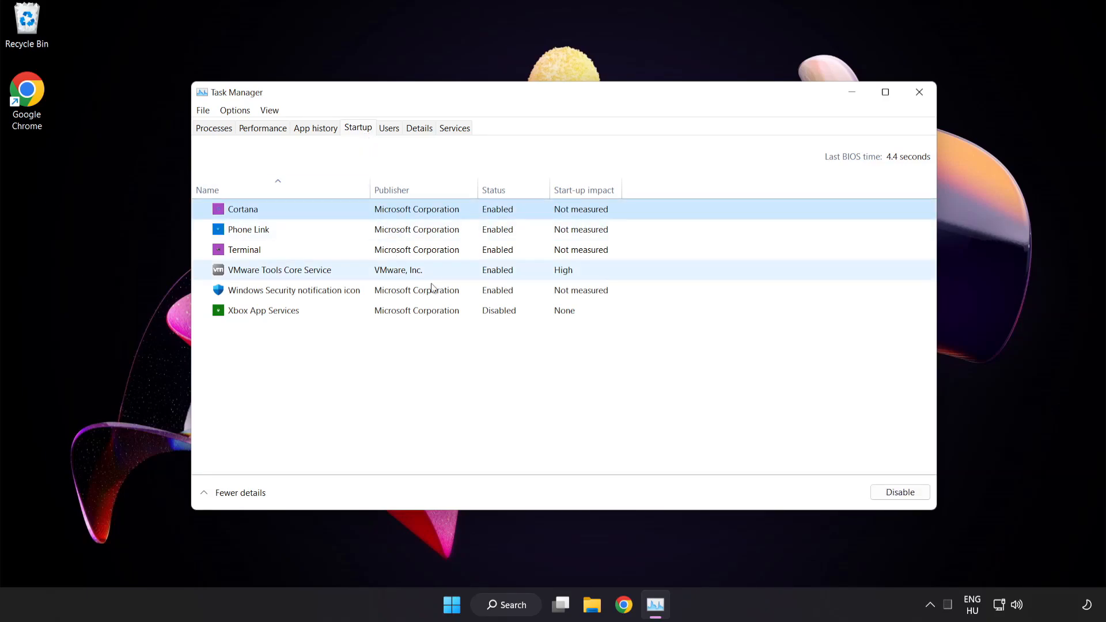
pyautogui.click(899, 491)
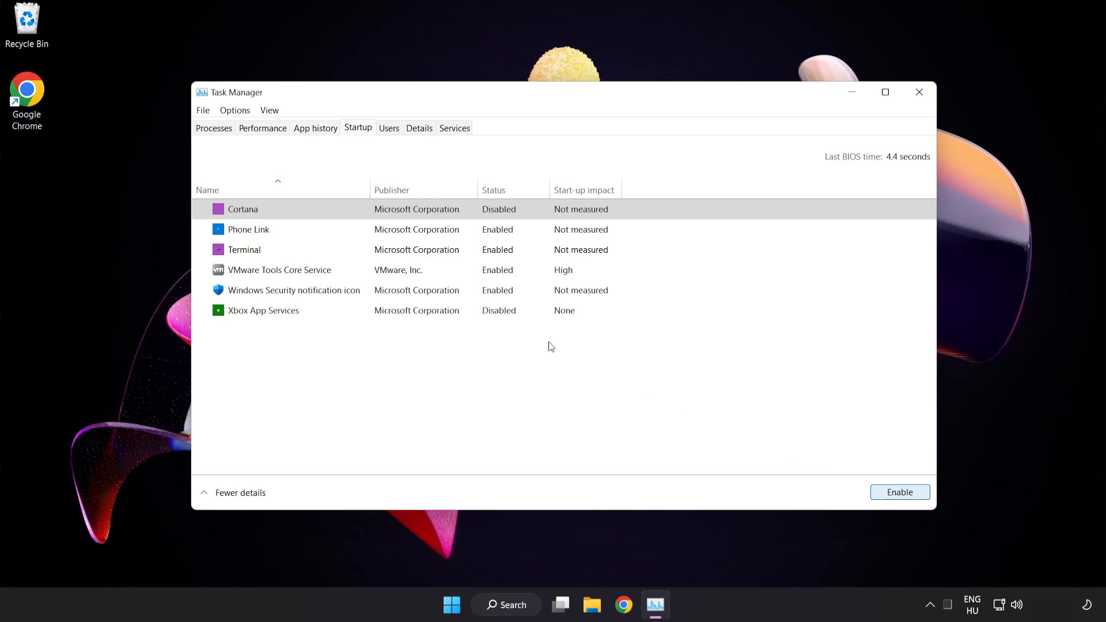
pyautogui.click(248, 229)
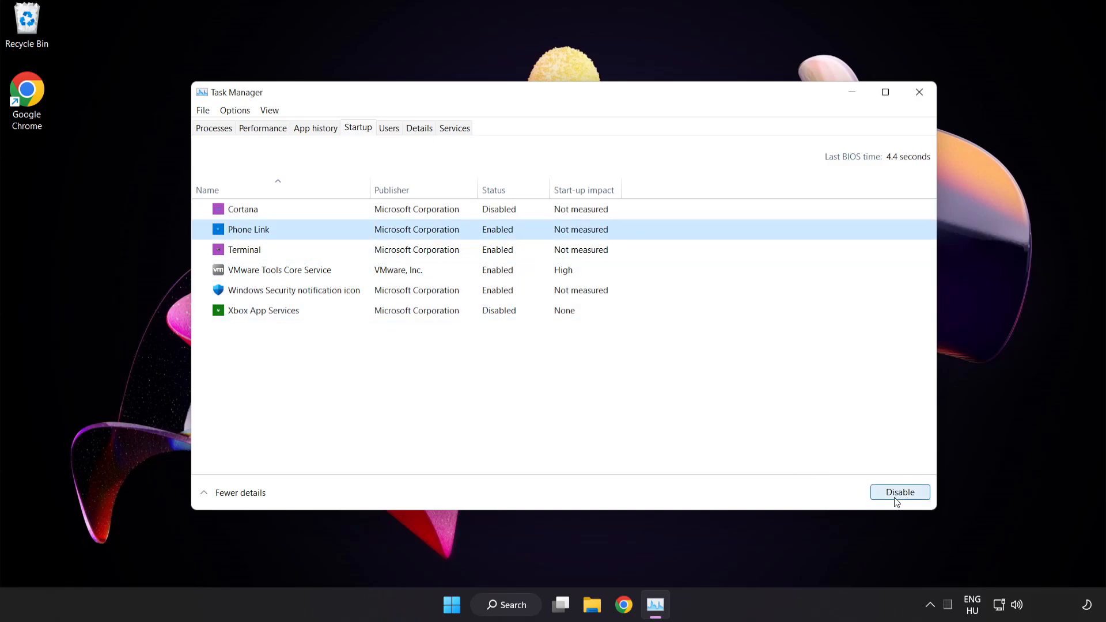
pyautogui.click(899, 491)
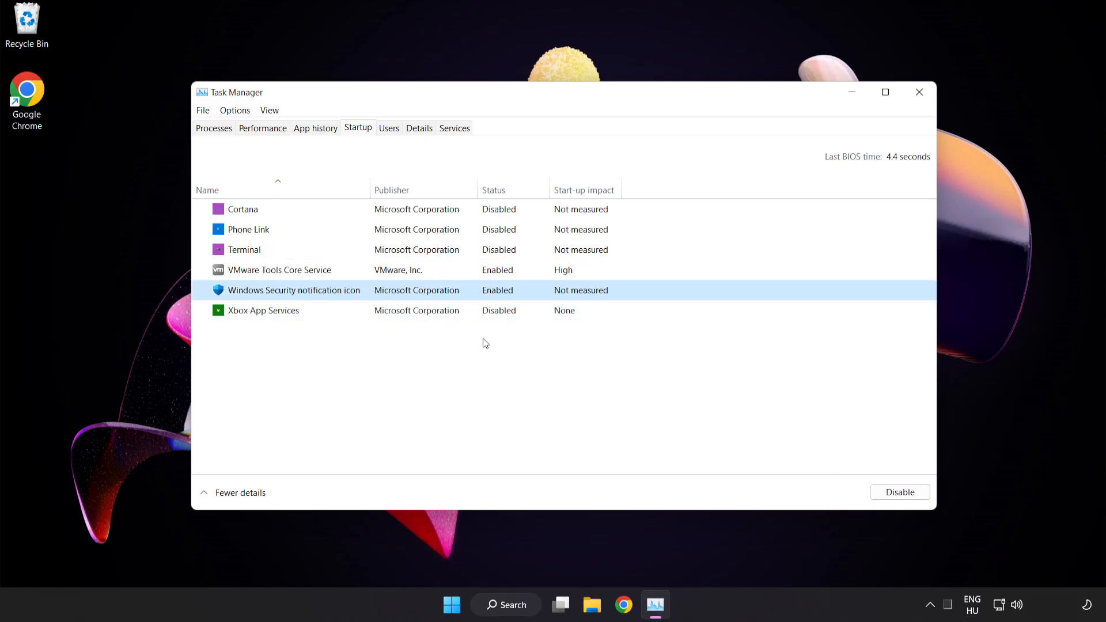
pyautogui.click(898, 491)
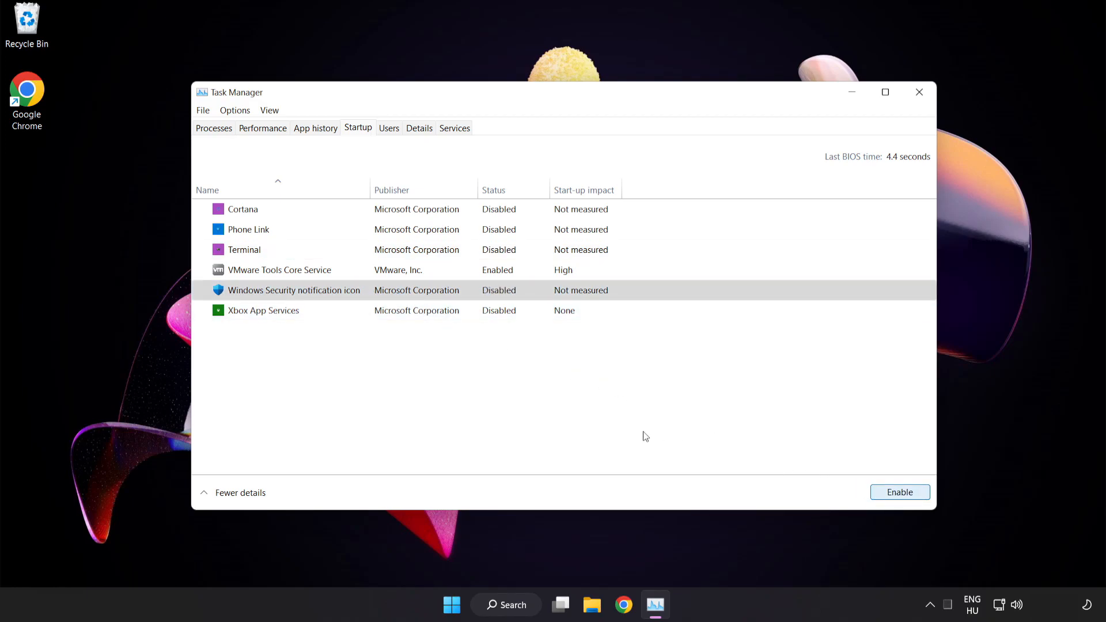
pyautogui.moveTo(919, 93)
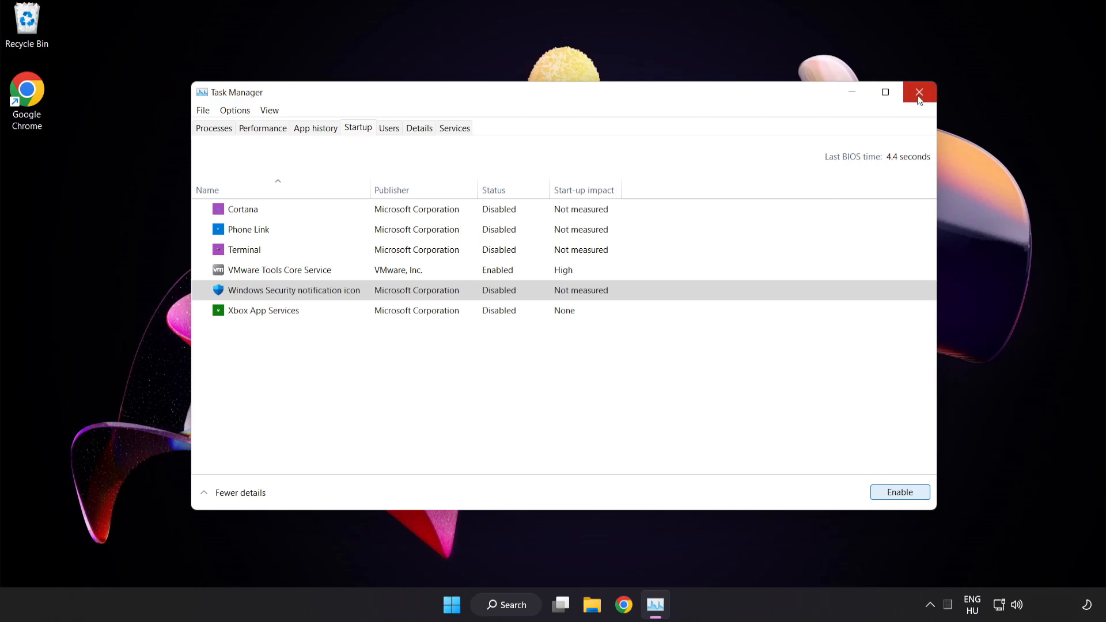
pyautogui.moveTo(919, 92)
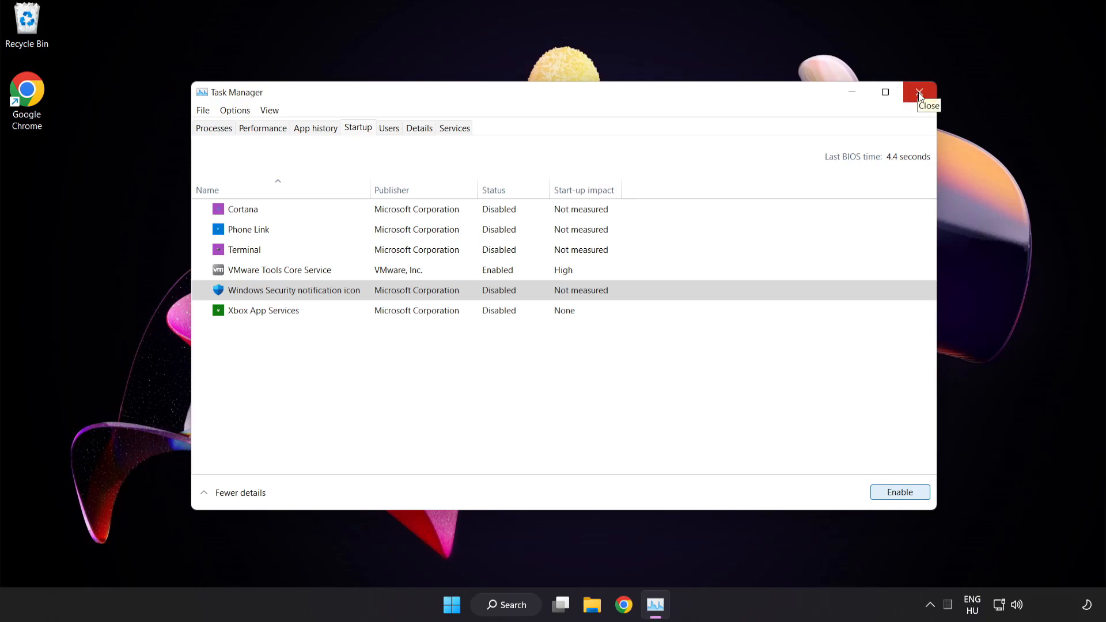
pyautogui.click(919, 92)
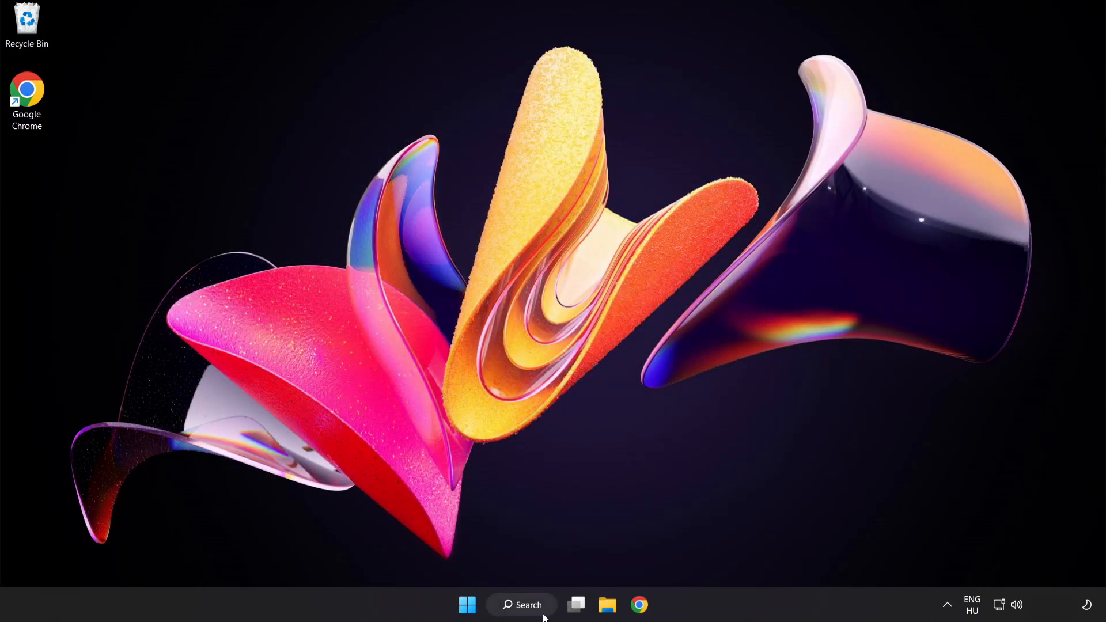
# Search 'security' and launch the Windows Security app from the results.
pyautogui.click(521, 605)
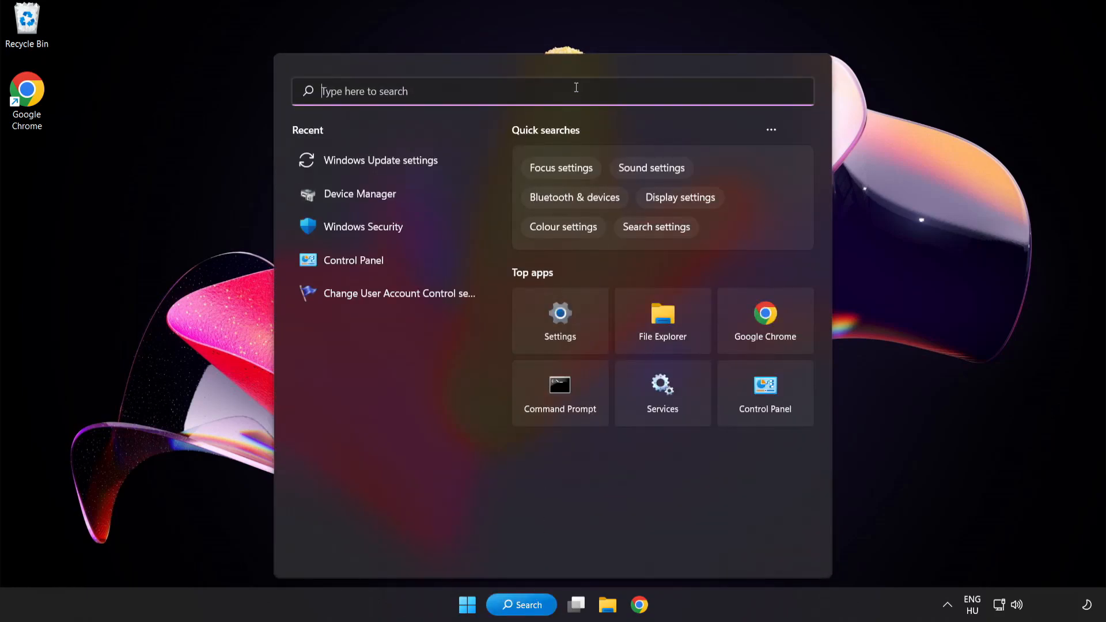
pyautogui.write('security')
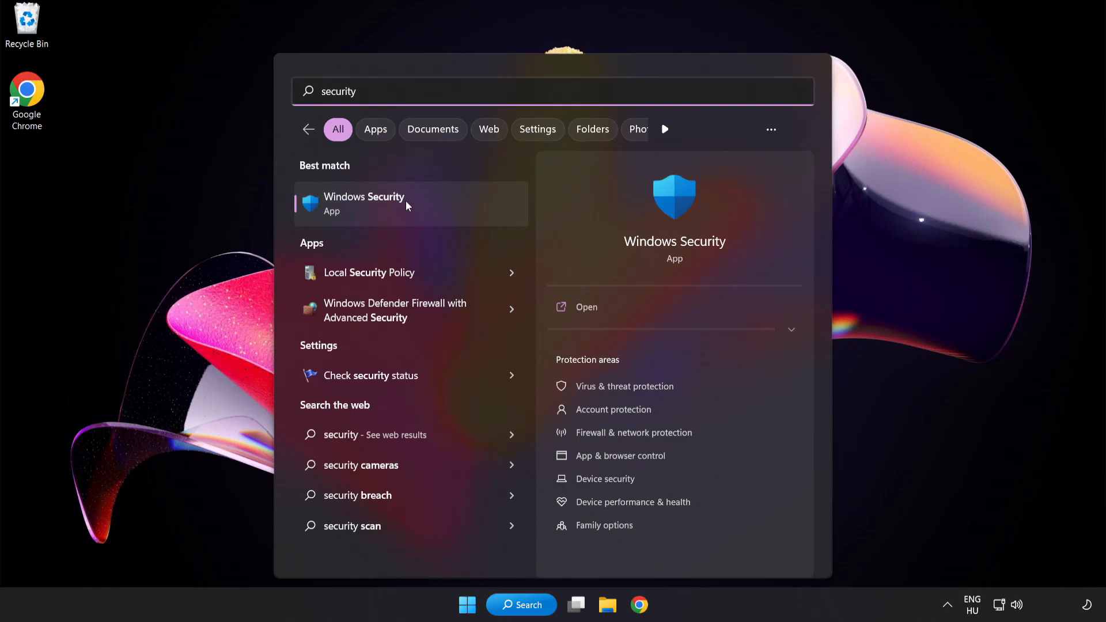
pyautogui.click(364, 204)
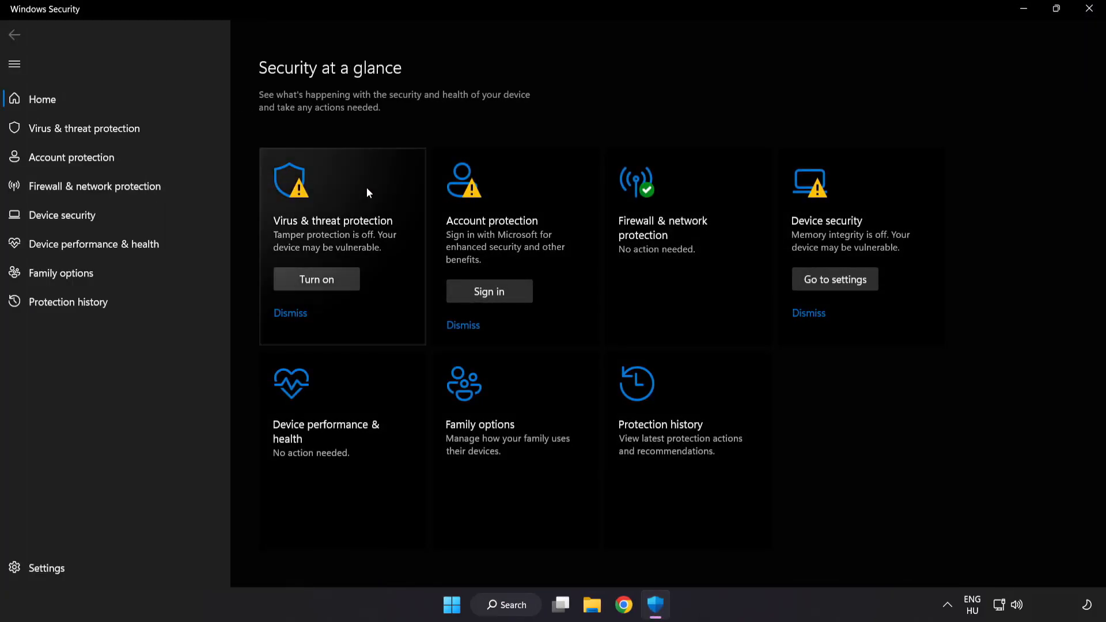
pyautogui.moveTo(168, 132)
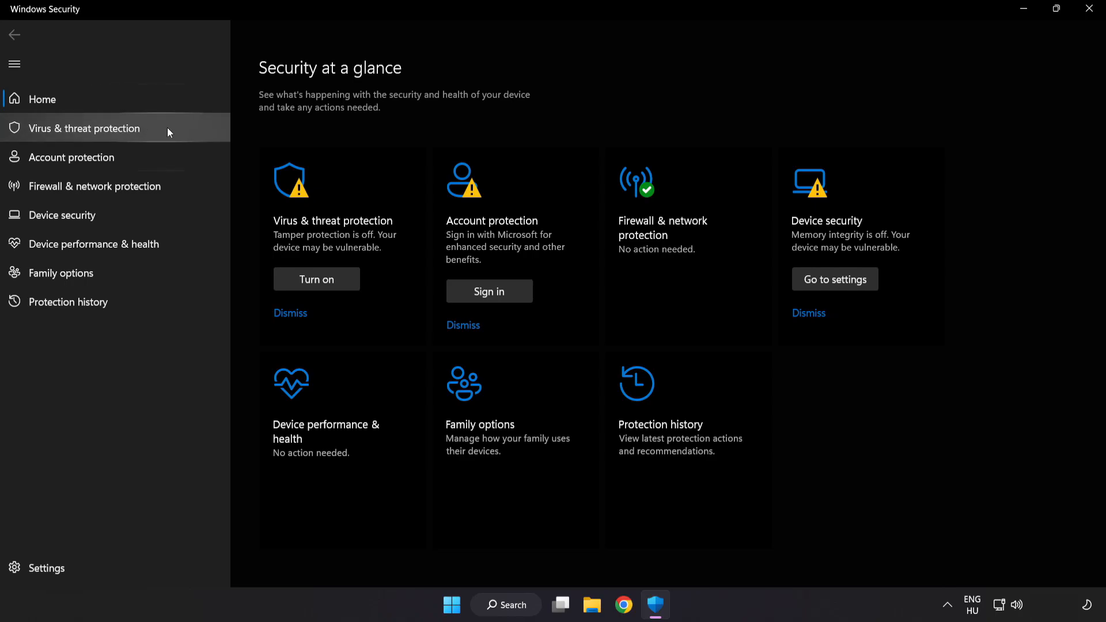
# Go from Virus & threat protection settings to the Defender exclusions list.
pyautogui.click(83, 128)
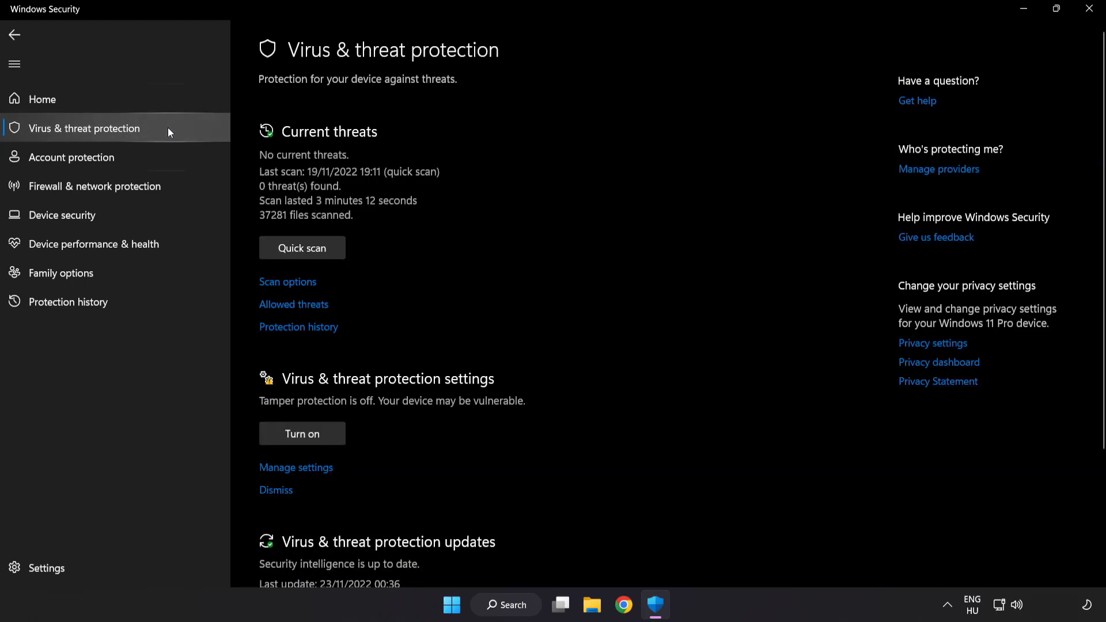
pyautogui.scroll(-3)
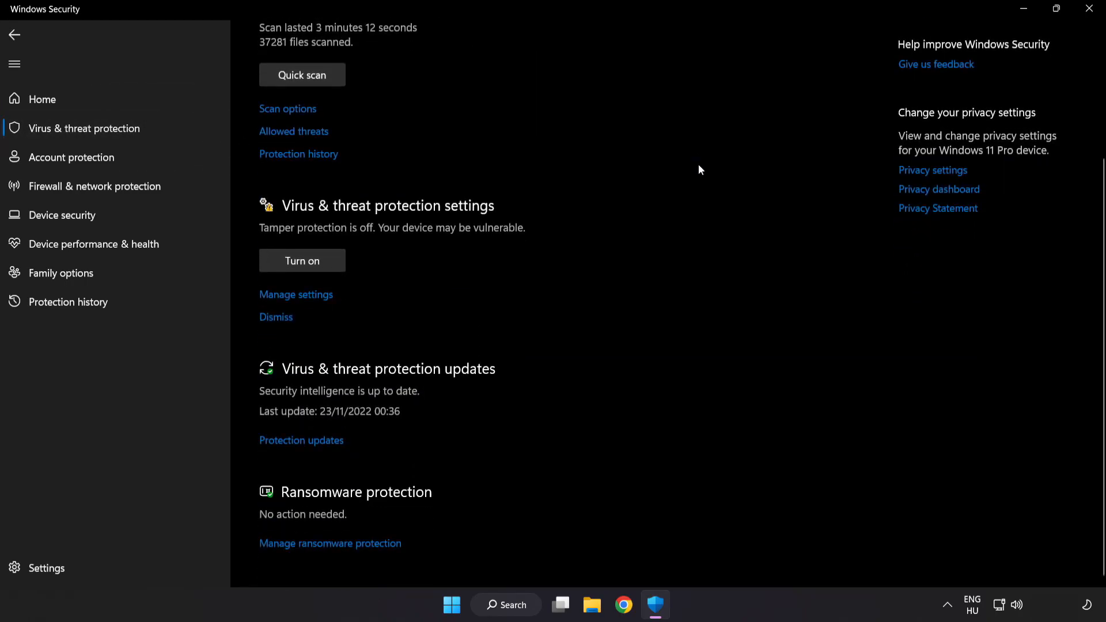
pyautogui.moveTo(521, 261)
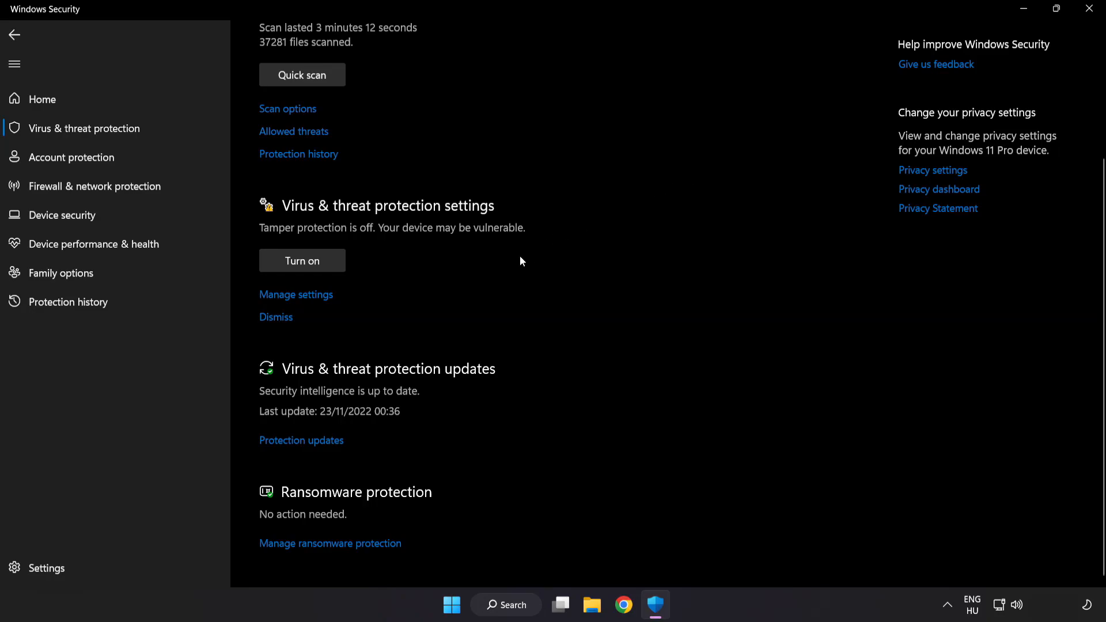
pyautogui.moveTo(296, 295)
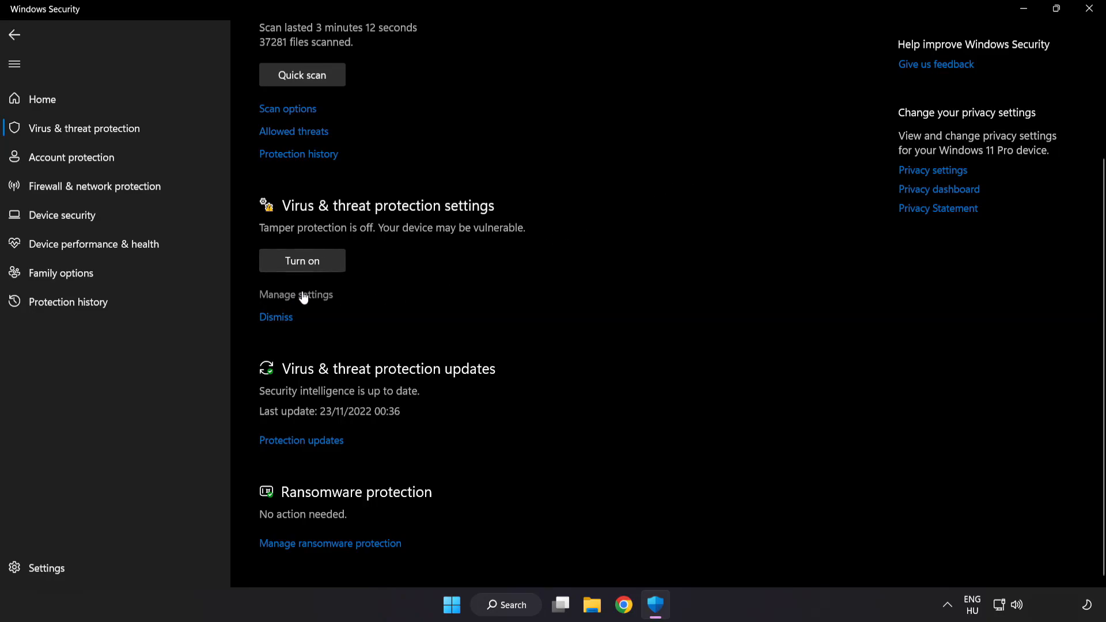
pyautogui.click(296, 295)
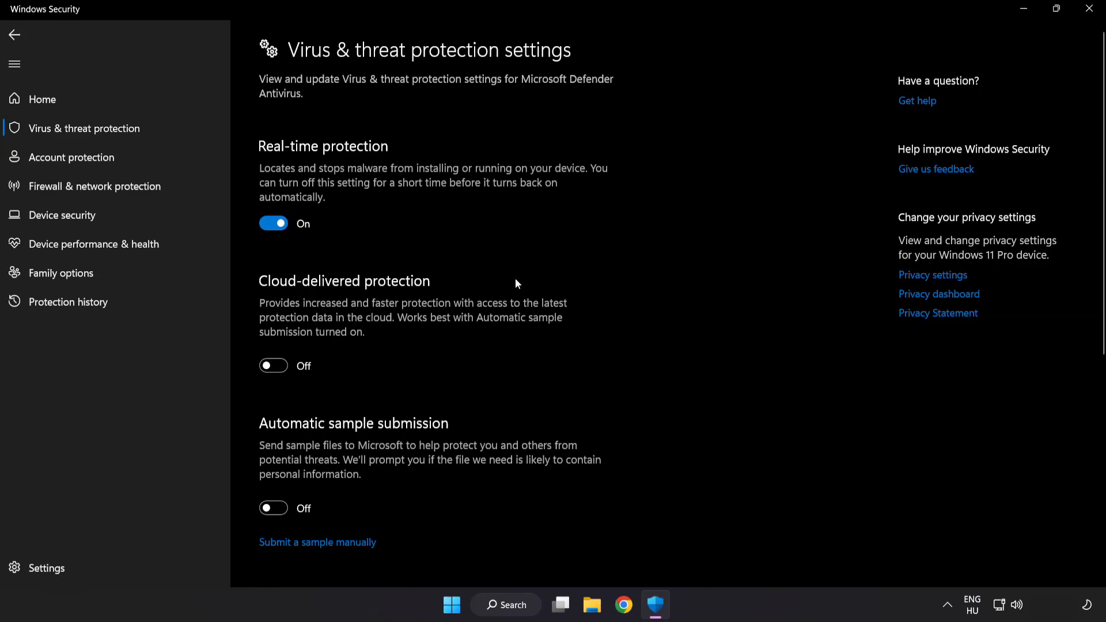
pyautogui.scroll(-3)
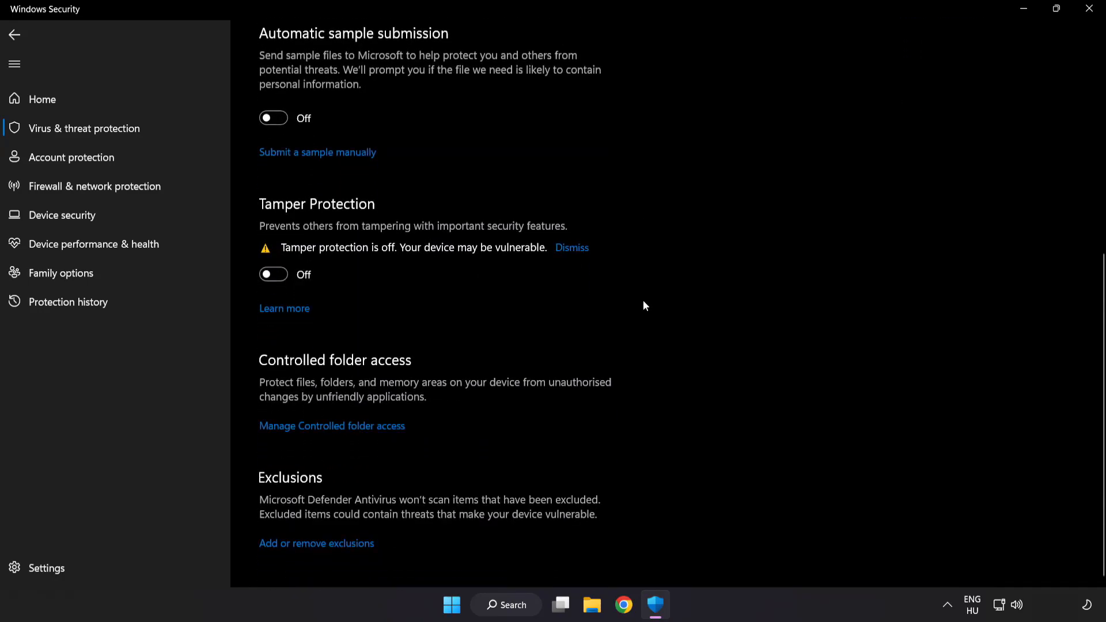
pyautogui.moveTo(316, 555)
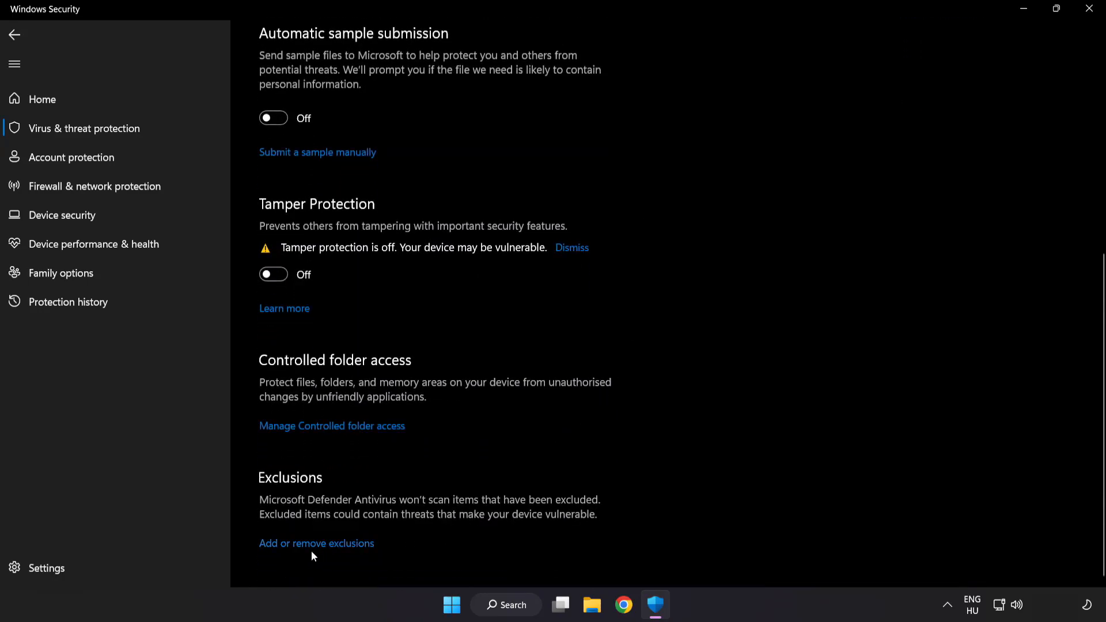
pyautogui.click(317, 544)
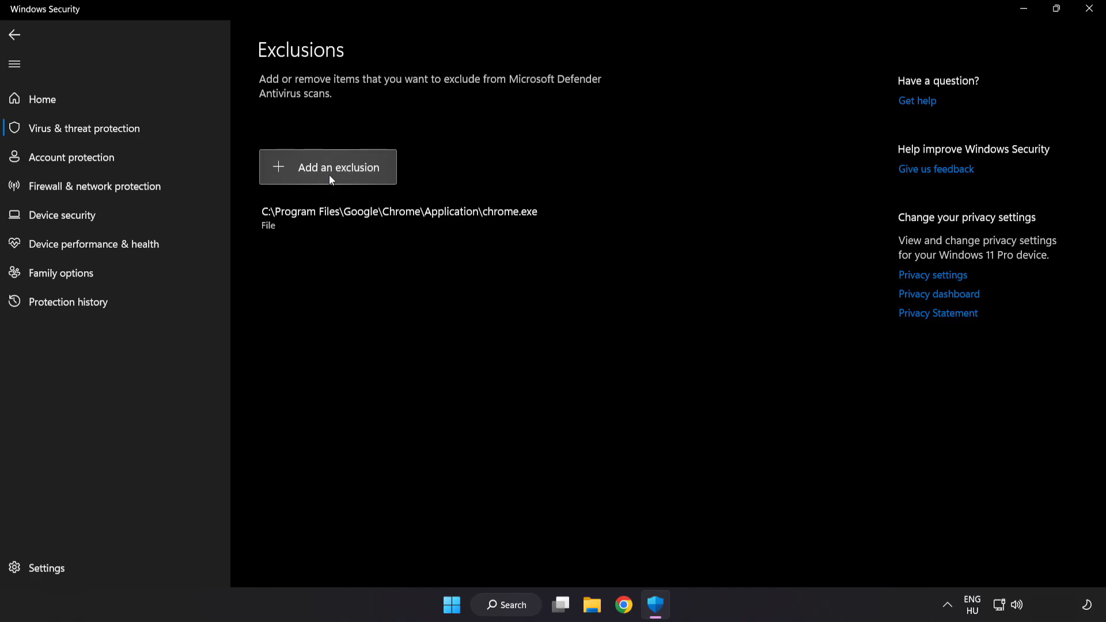
# Add a new File-type exclusion to bring up the file picker.
pyautogui.click(327, 167)
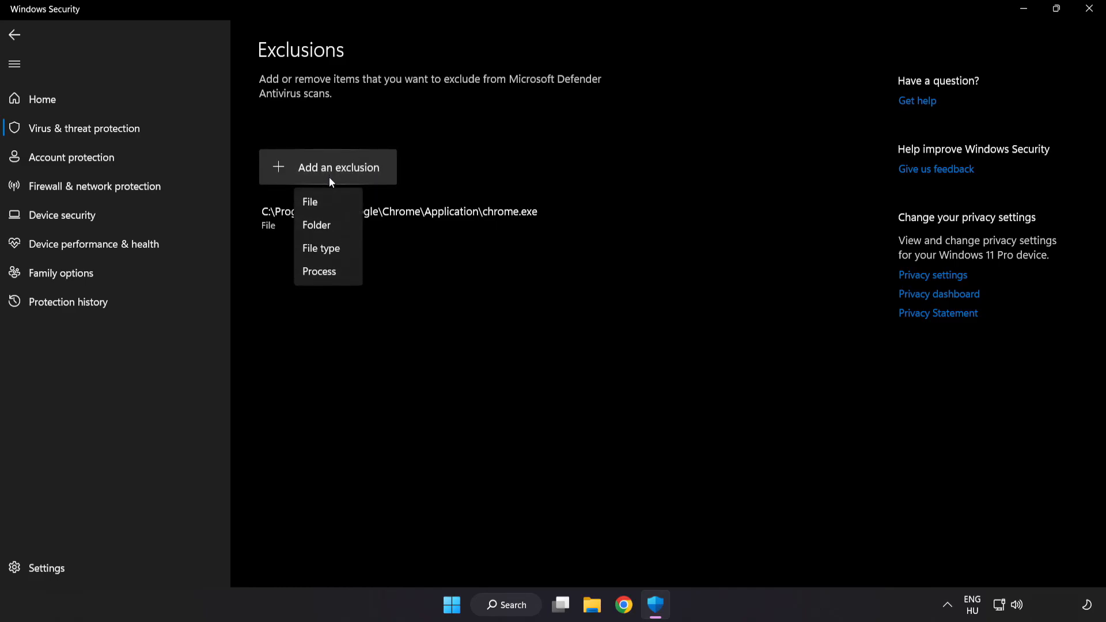
pyautogui.moveTo(317, 225)
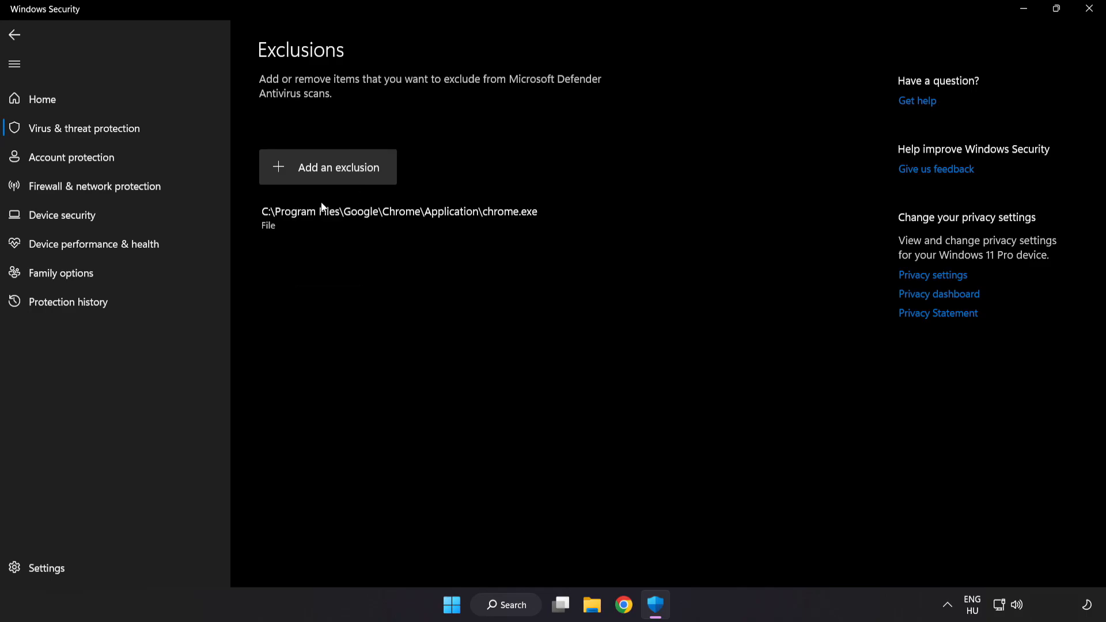
pyautogui.click(327, 167)
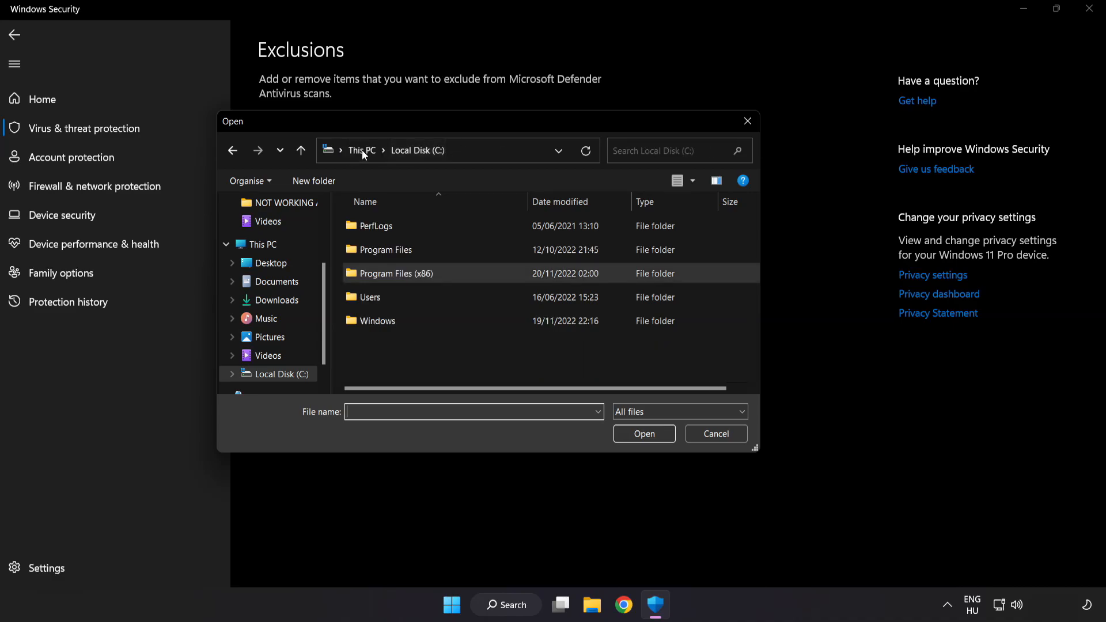
# Pick the NOT WORKING APP shortcut from C:\Program Files (x86)\NOT WORKING APP as the exclusion.
pyautogui.click(359, 150)
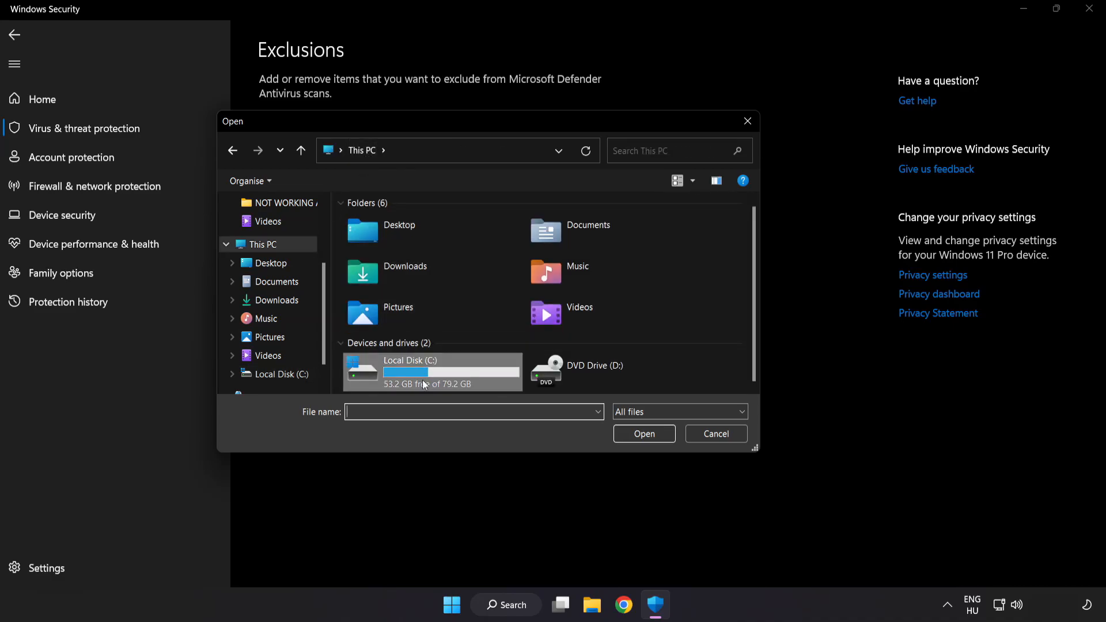
pyautogui.doubleClick(411, 369)
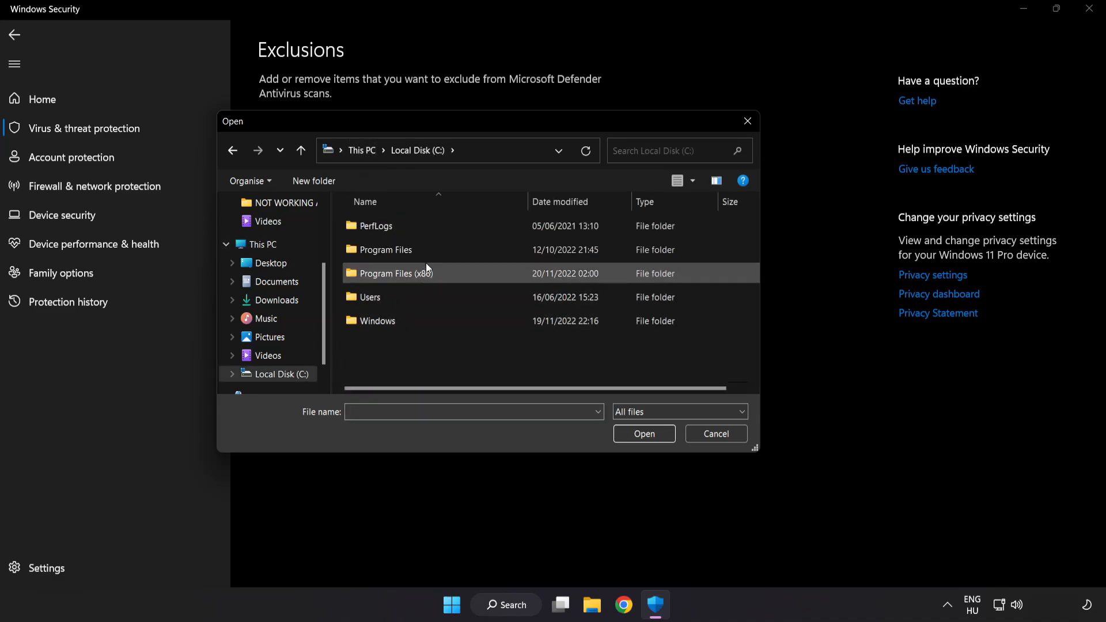
pyautogui.doubleClick(390, 273)
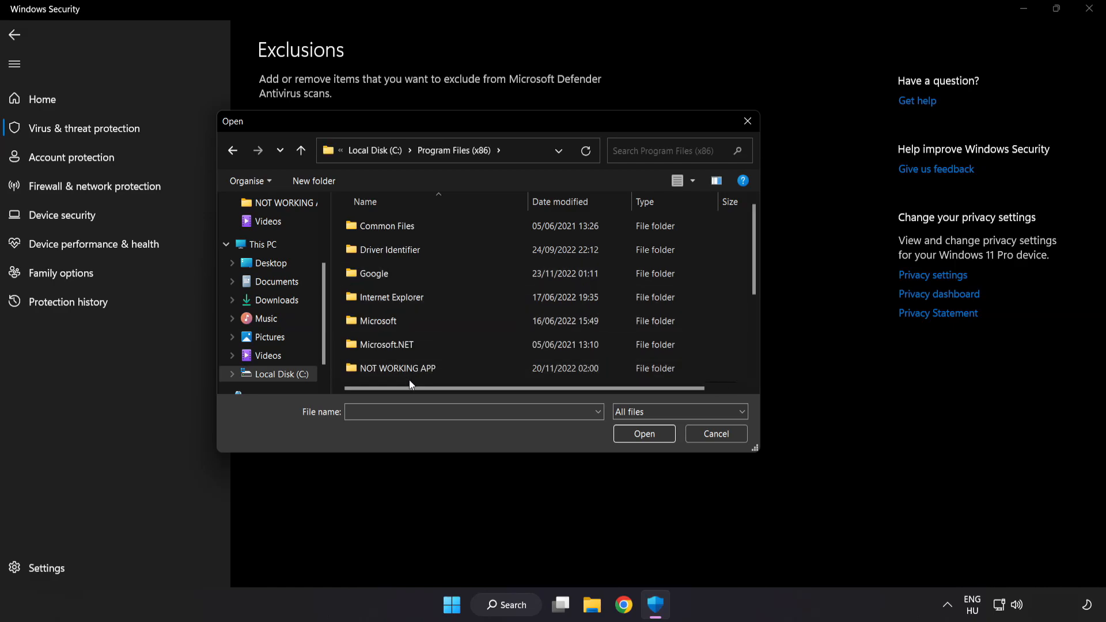
pyautogui.scroll(-3)
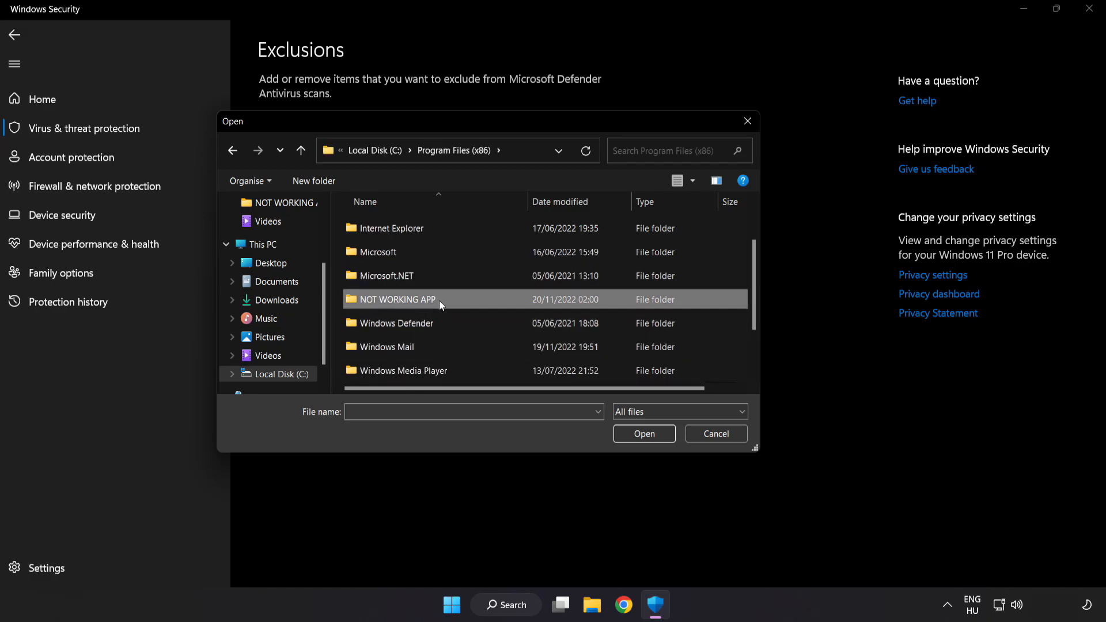
pyautogui.doubleClick(397, 299)
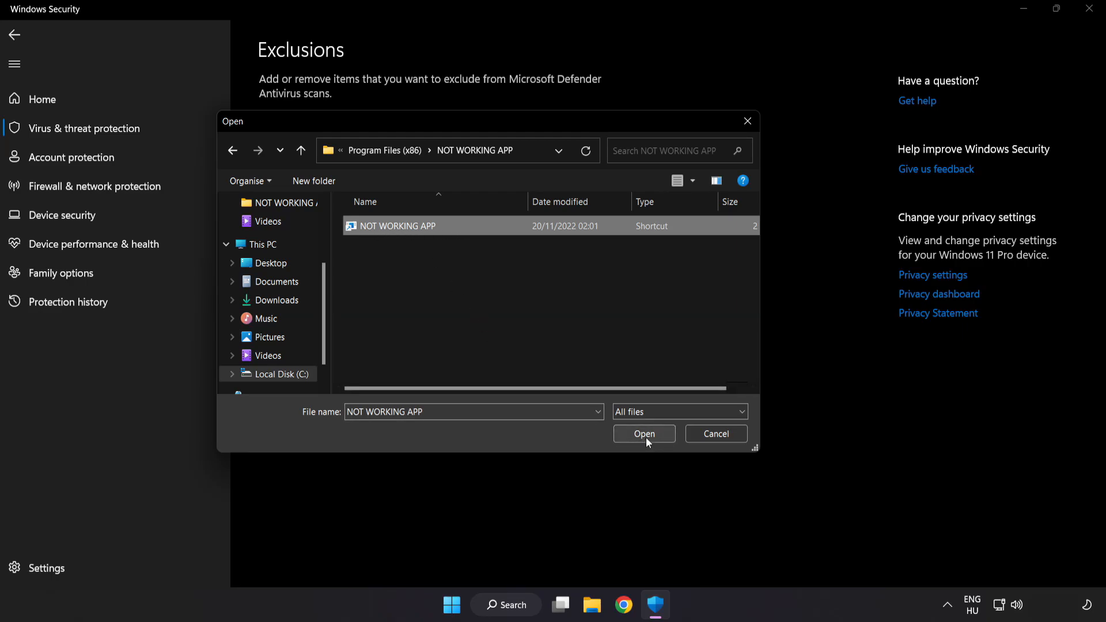
pyautogui.click(642, 434)
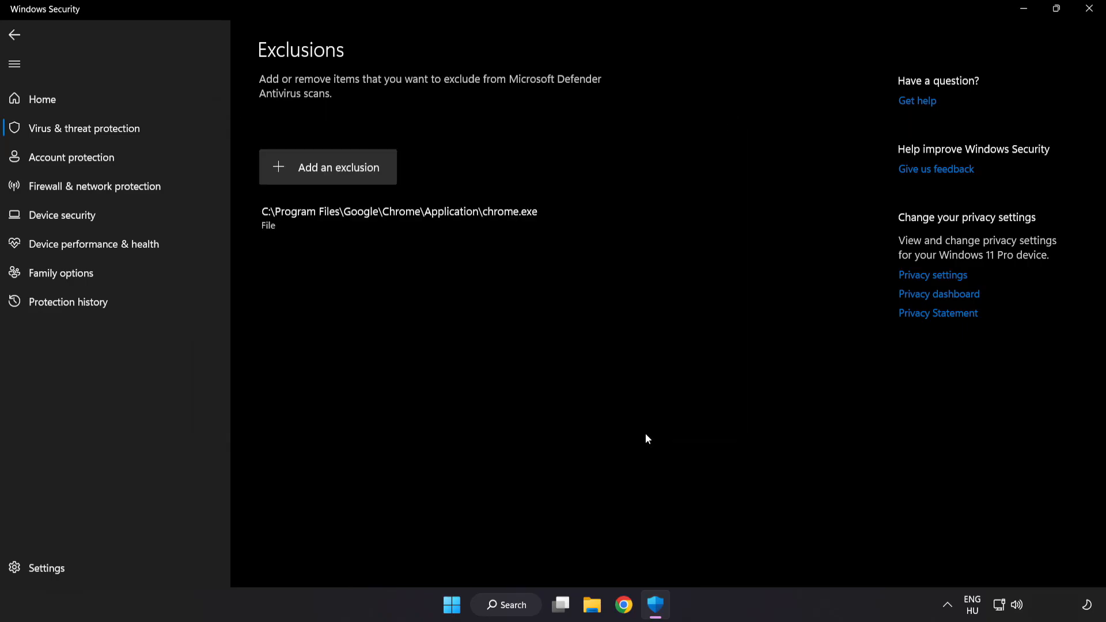
pyautogui.moveTo(641, 443)
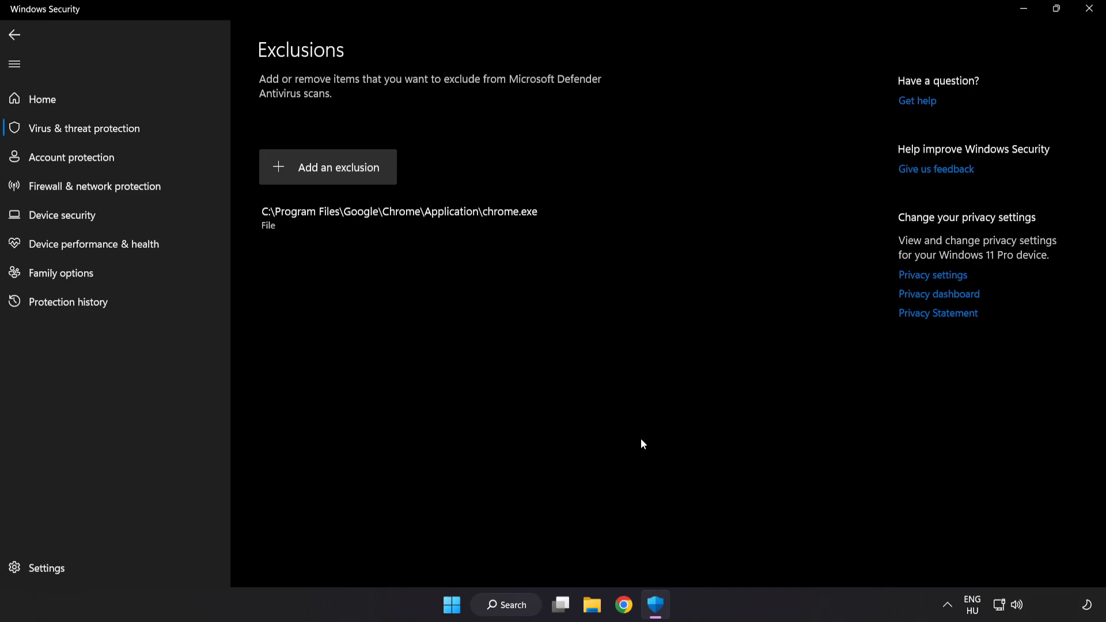
pyautogui.moveTo(633, 447)
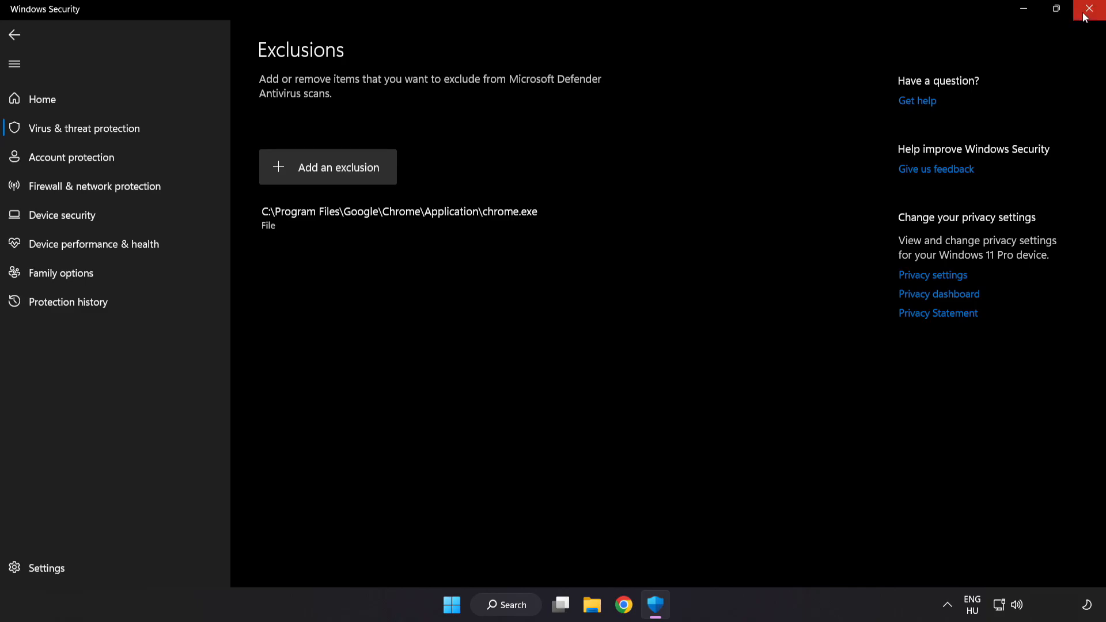
# Close the Windows Security window.
pyautogui.click(1091, 9)
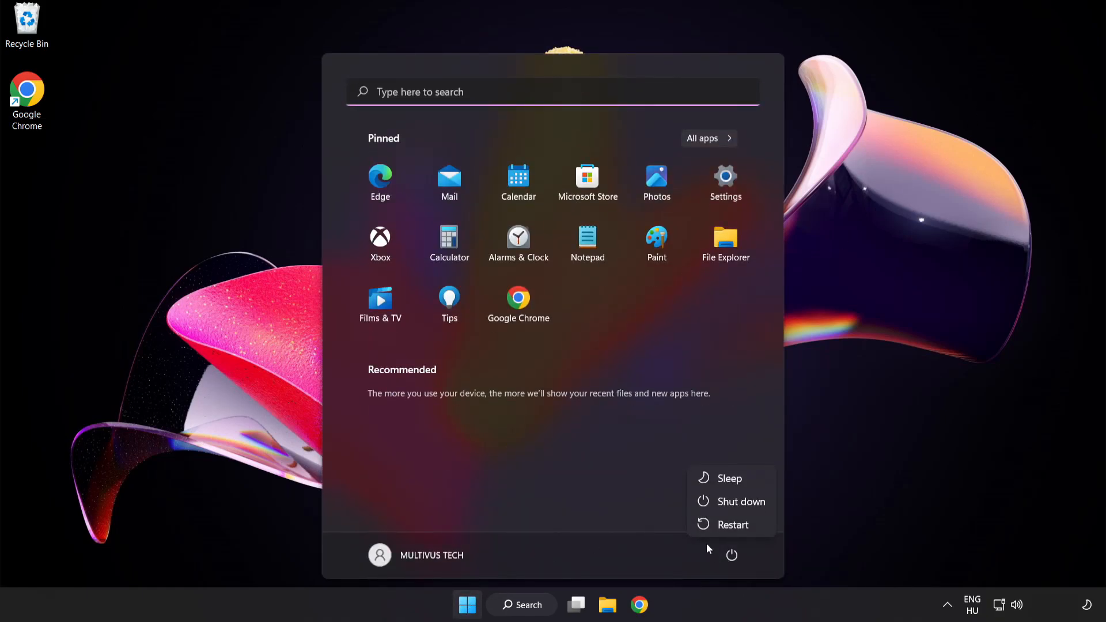
pyautogui.moveTo(732, 524)
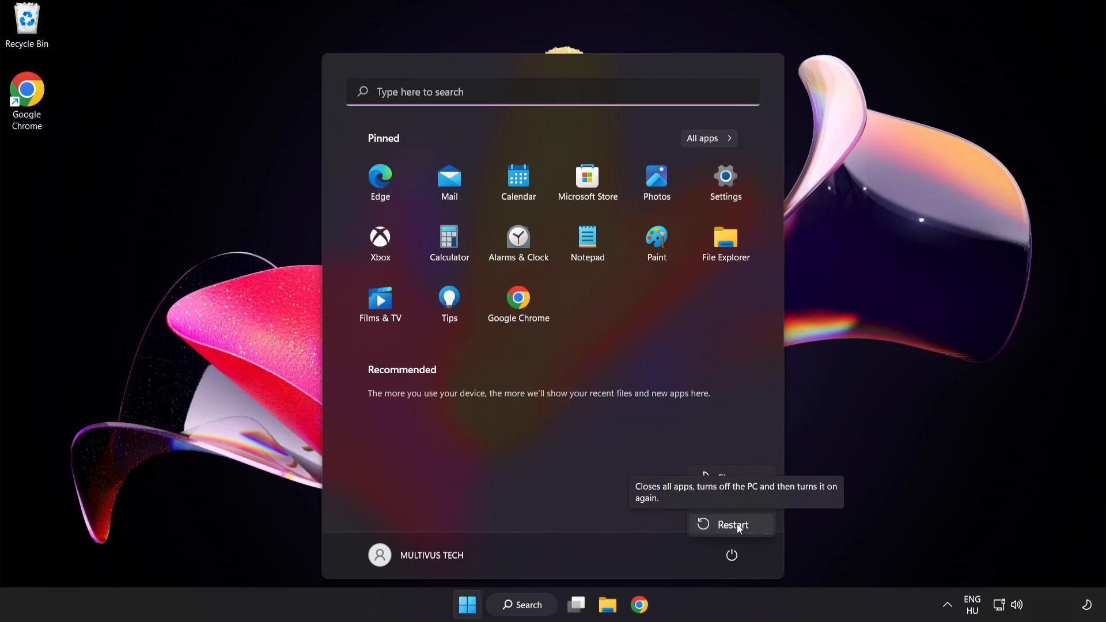